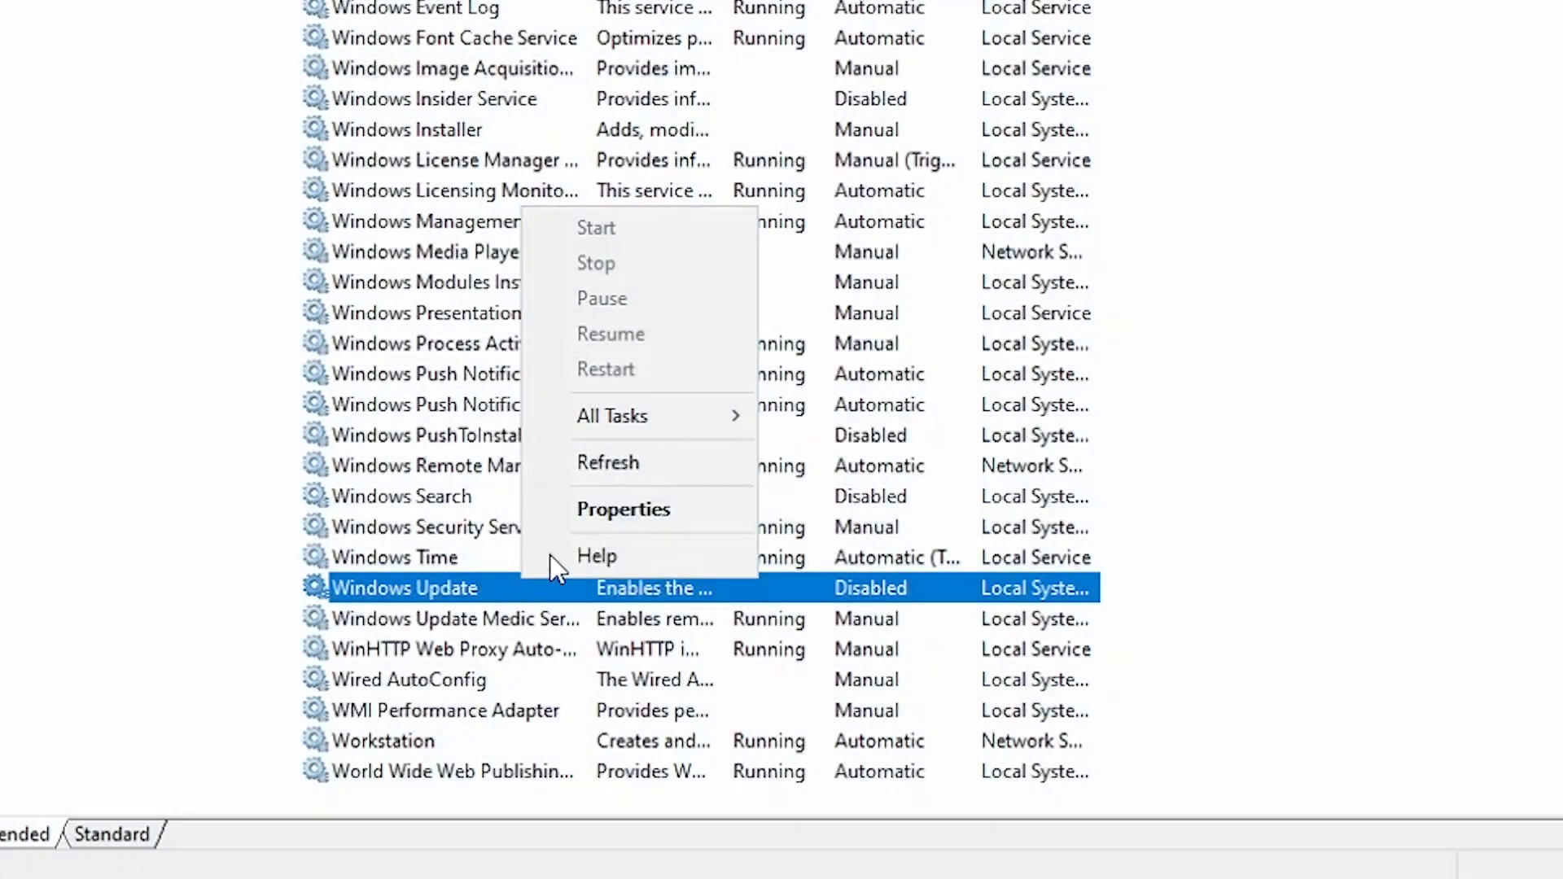
Confirm the Windows Update service's startup type is Disabled and close its properties
click(622, 508)
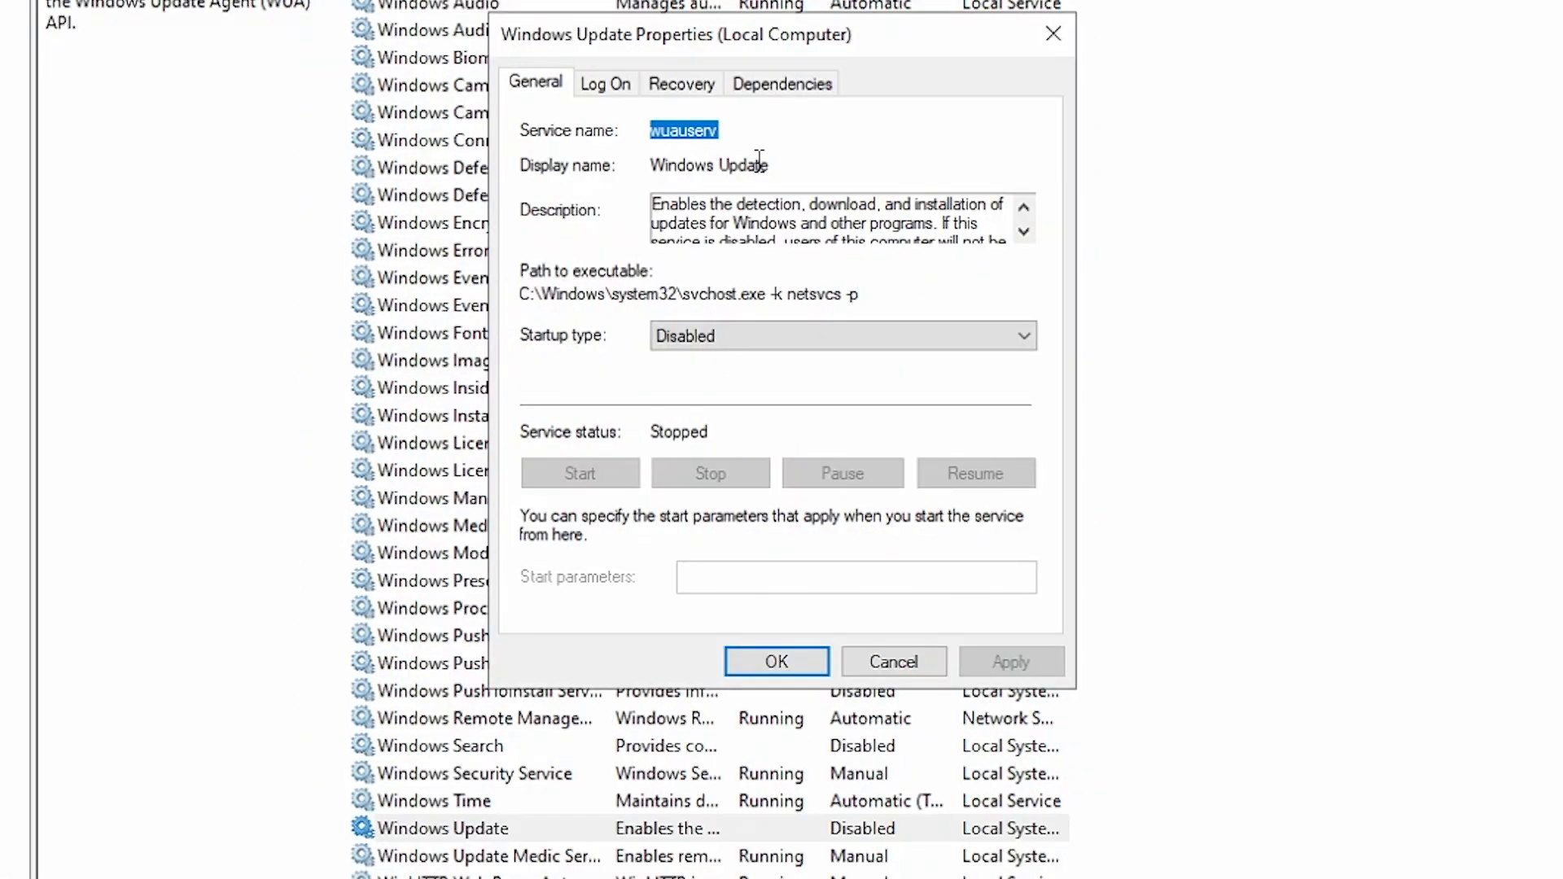
click(1021, 335)
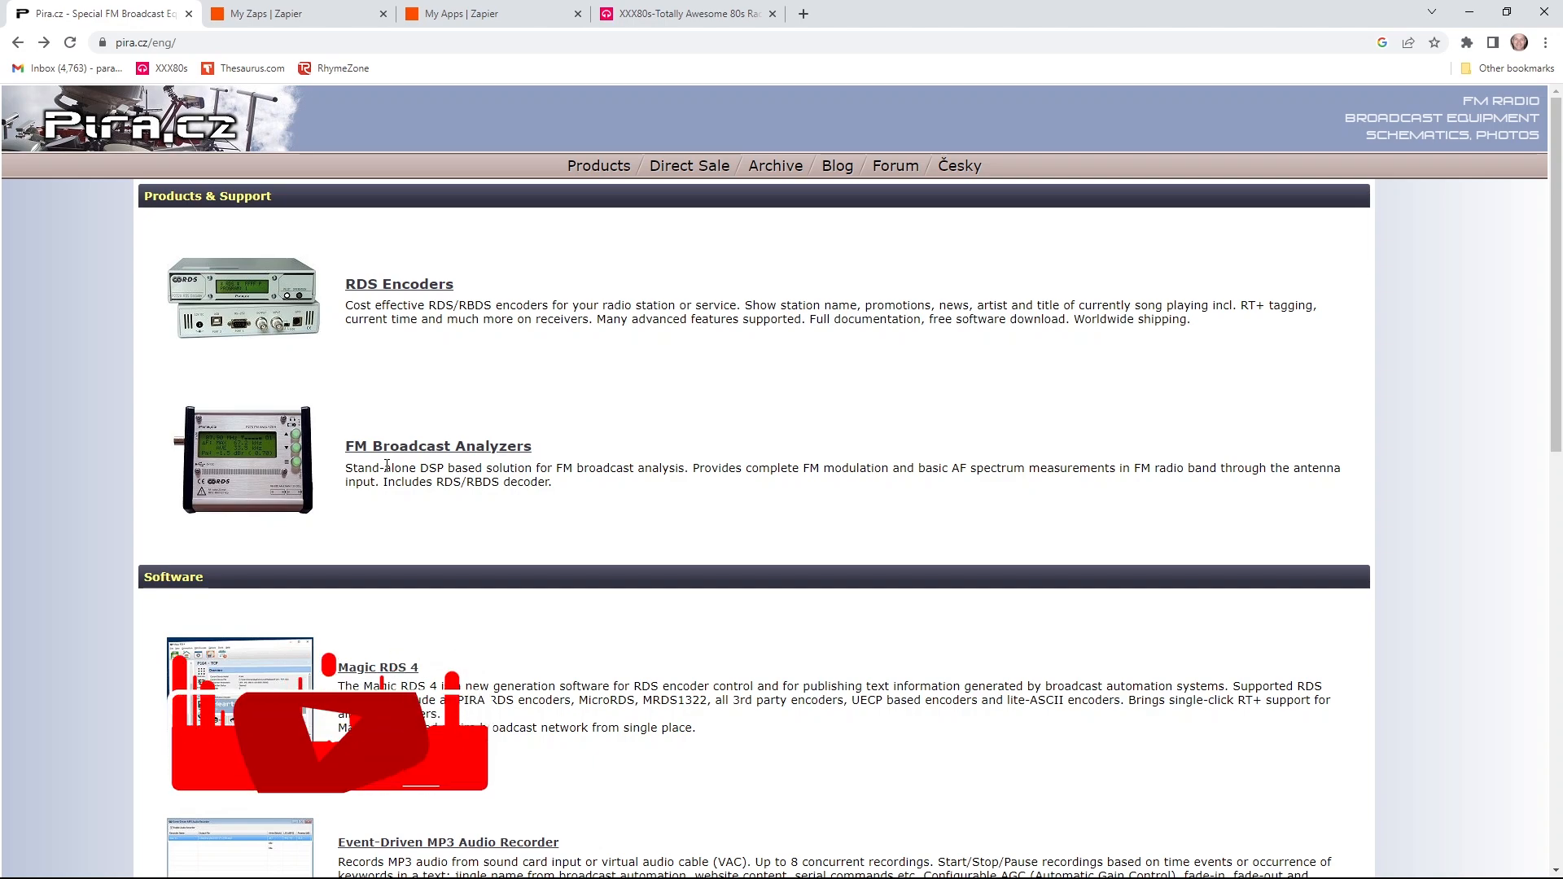
Scroll the pira.cz Products page and open the Pira CZ Silence Detector link
scroll(down, 3)
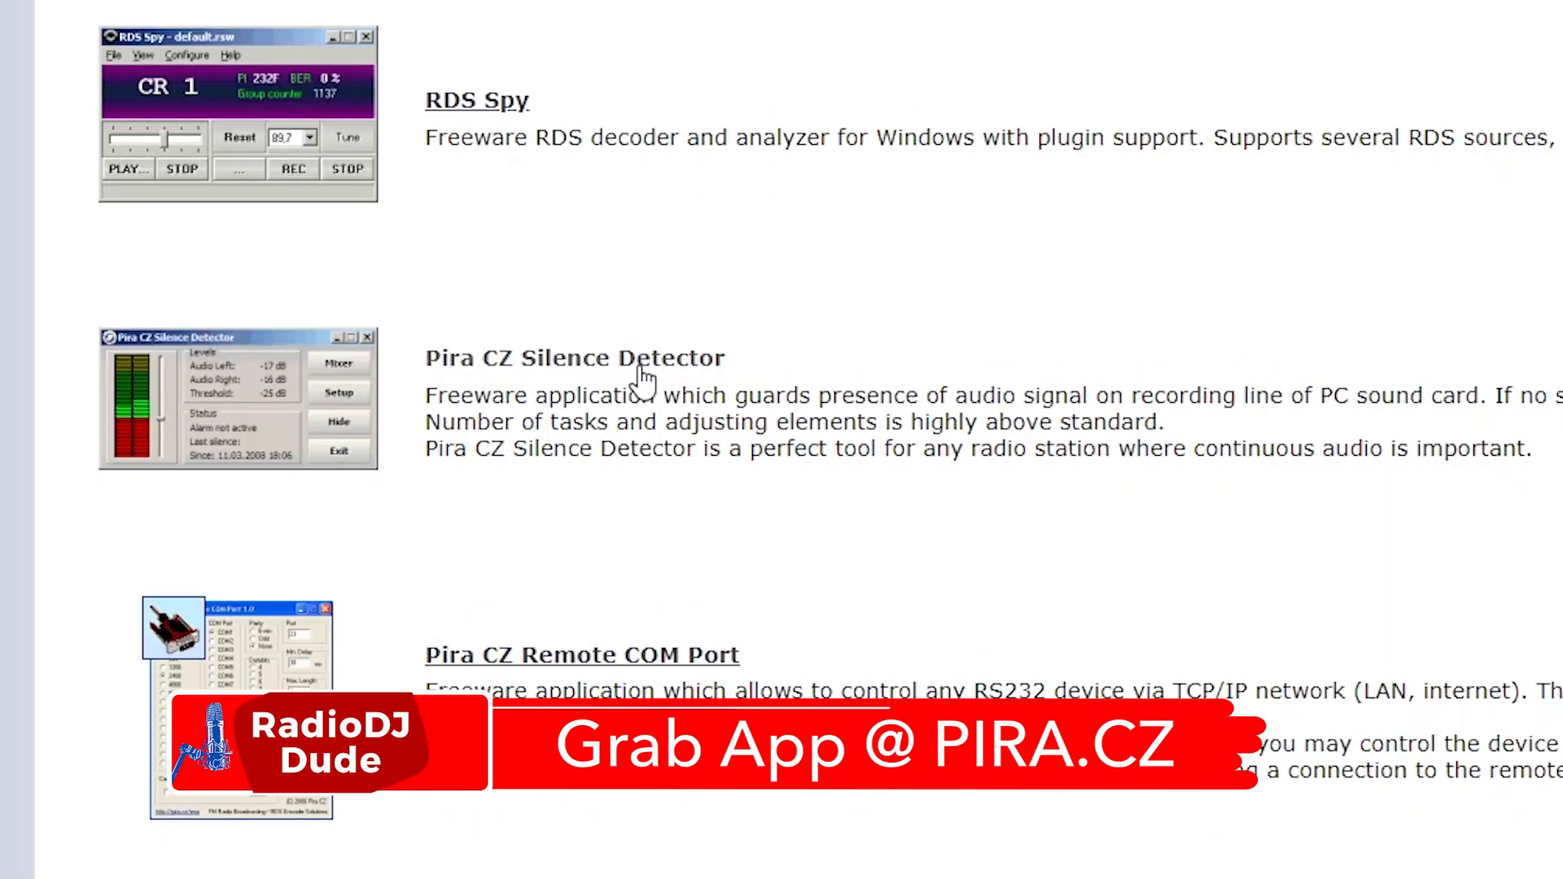
click(573, 358)
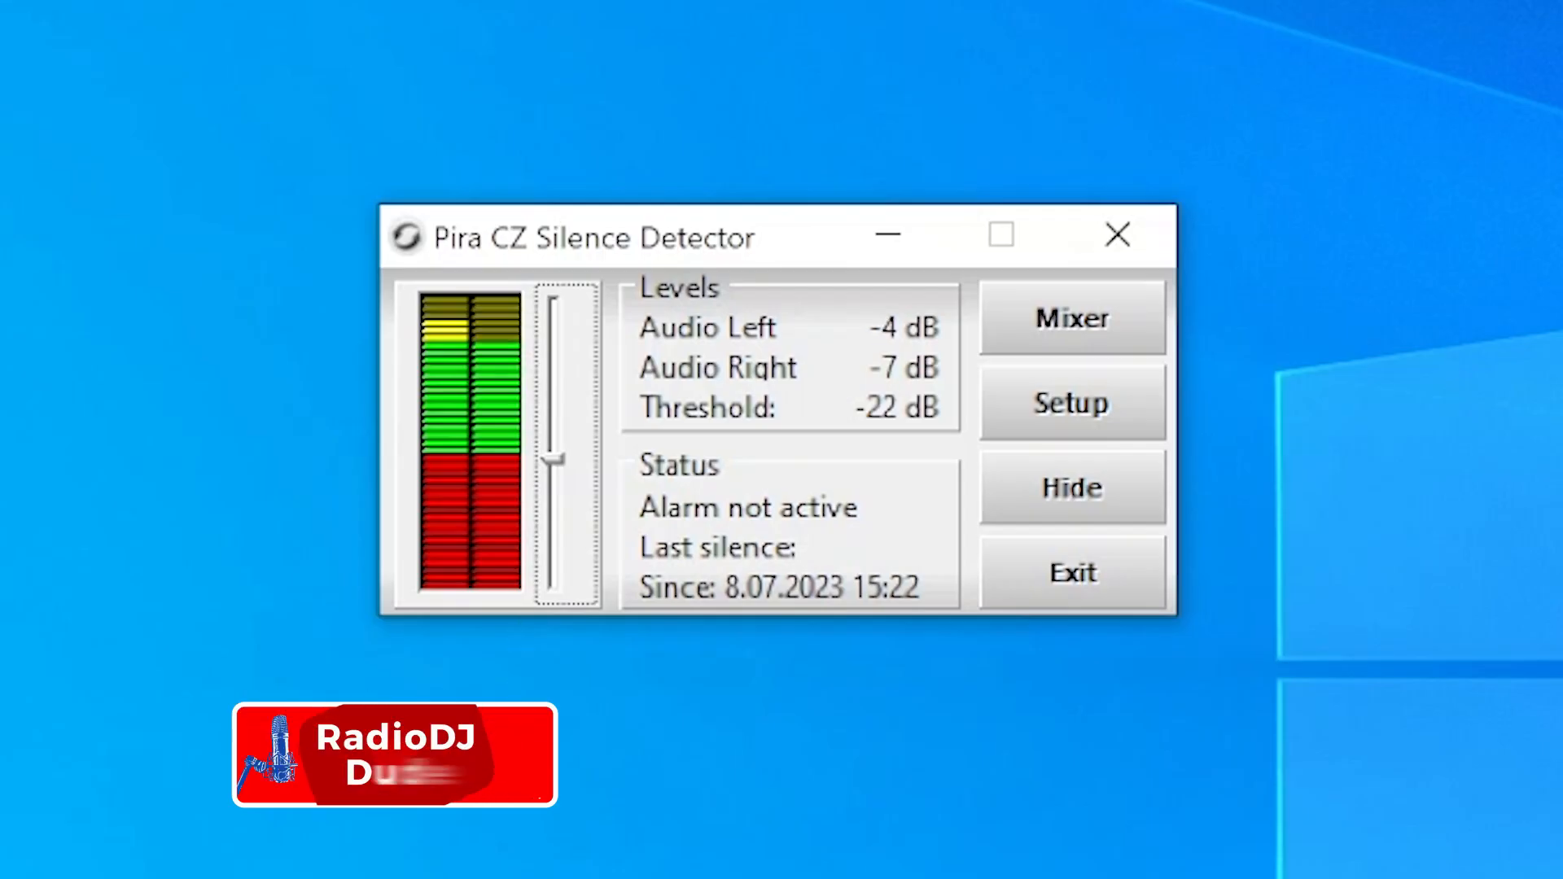
Launch Pira CZ Silence Detector and check its left/right levels and inactive alarm
click(1073, 403)
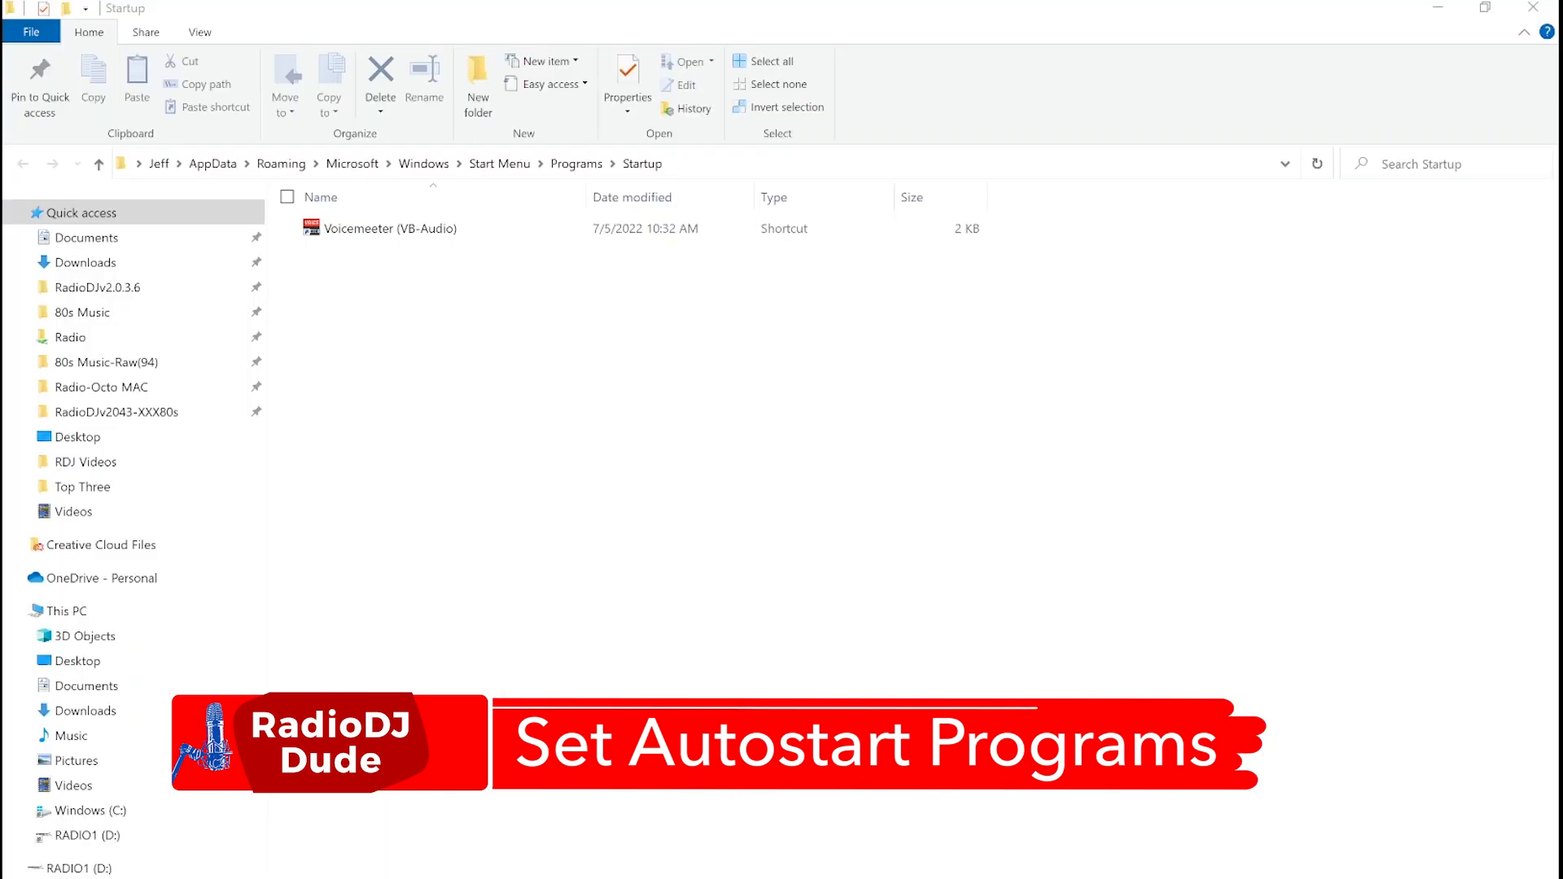
Leave the Startup folder and launch TeamViewer from the desktop to reach the server
right_click(503, 329)
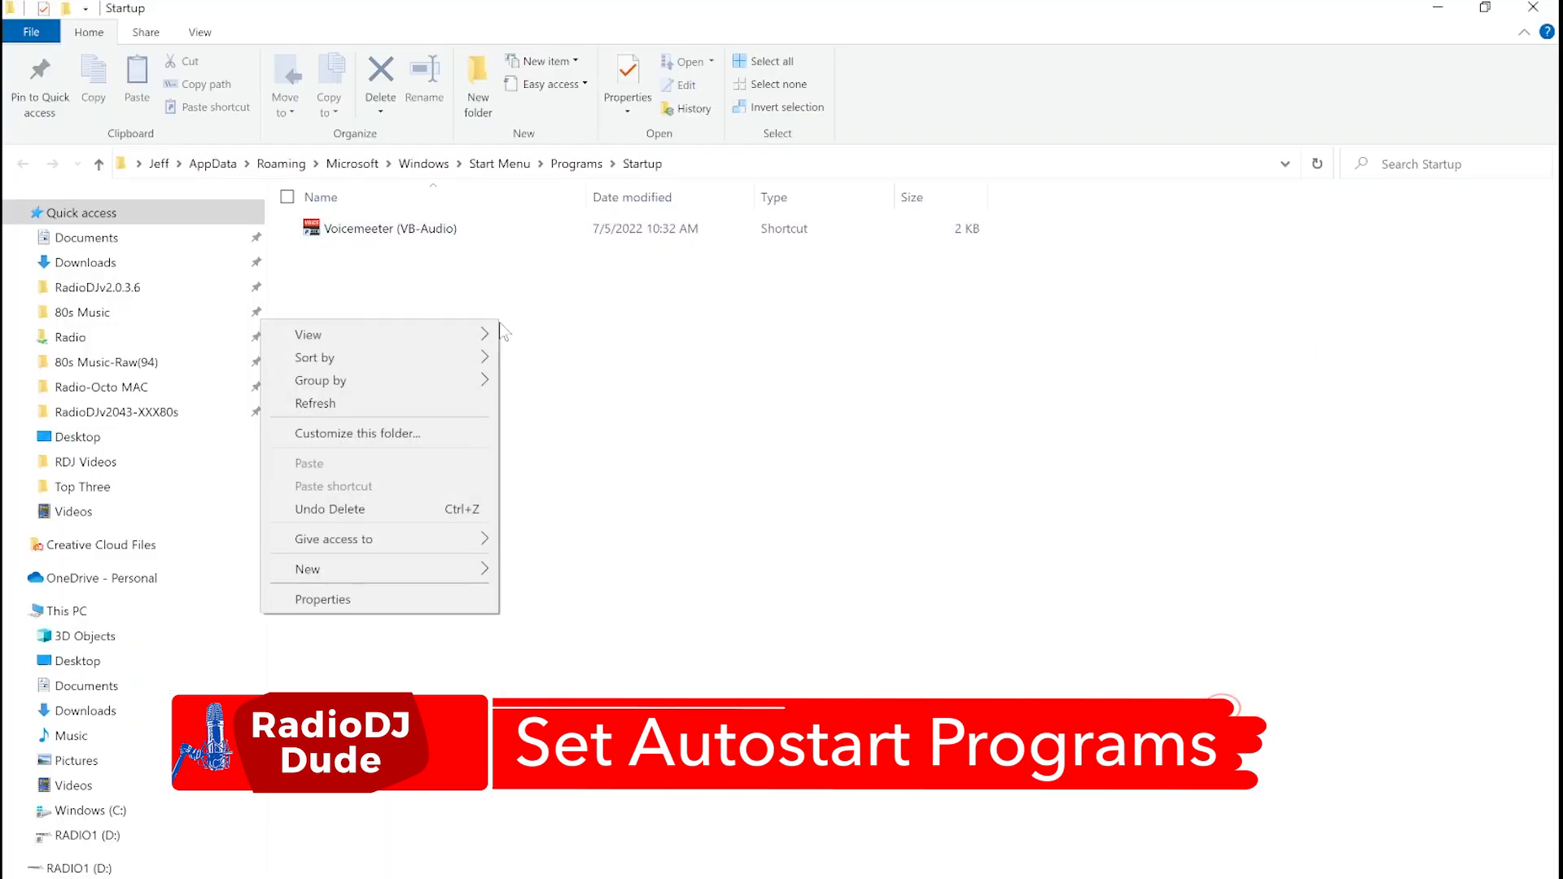
click(599, 541)
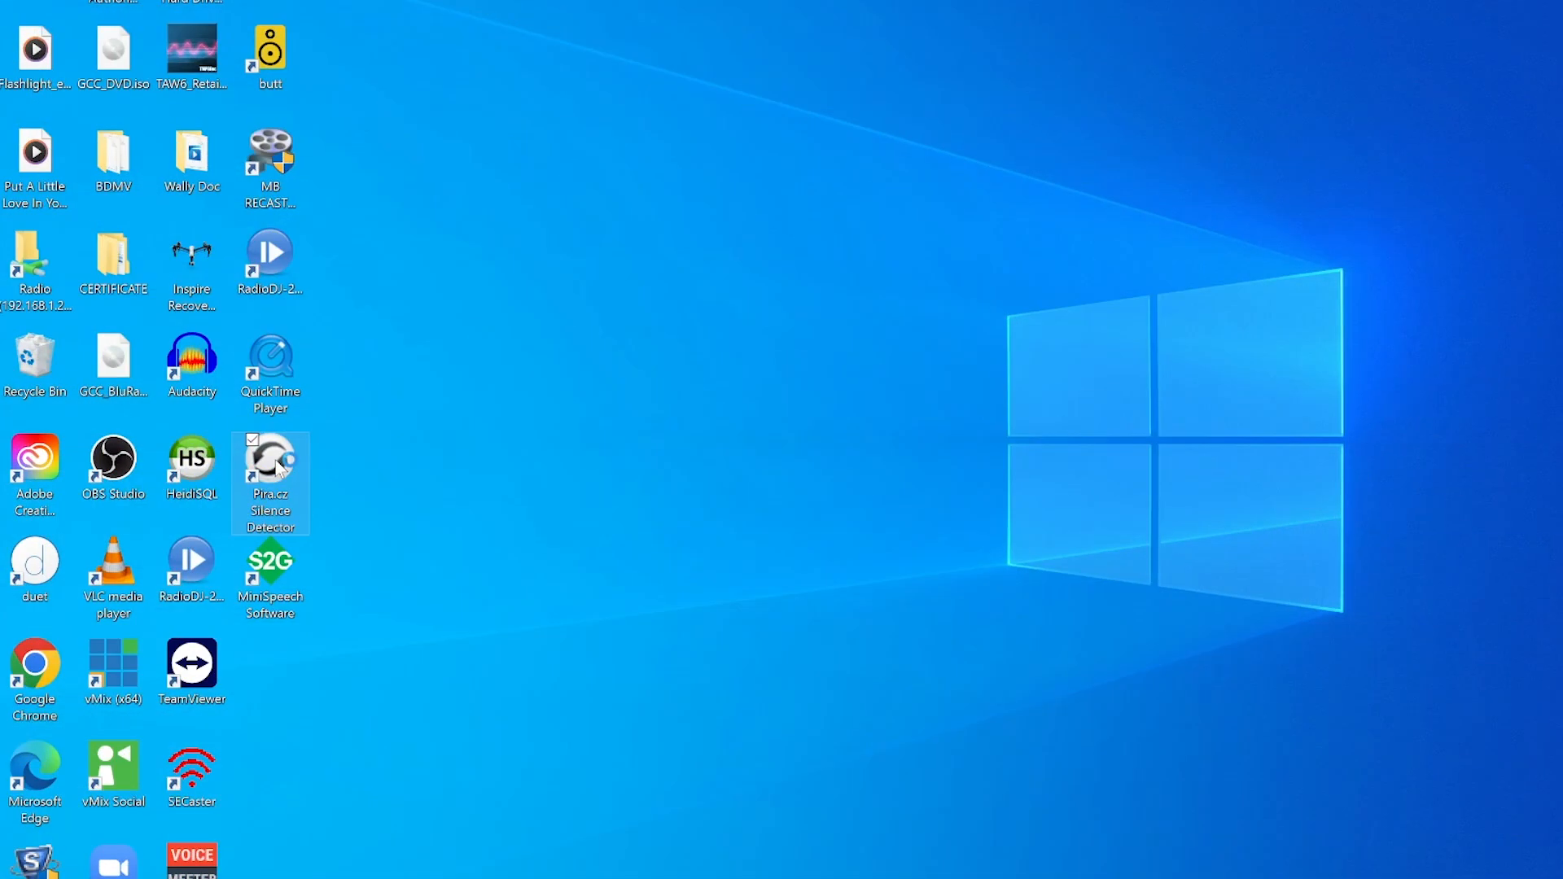
double_click(269, 469)
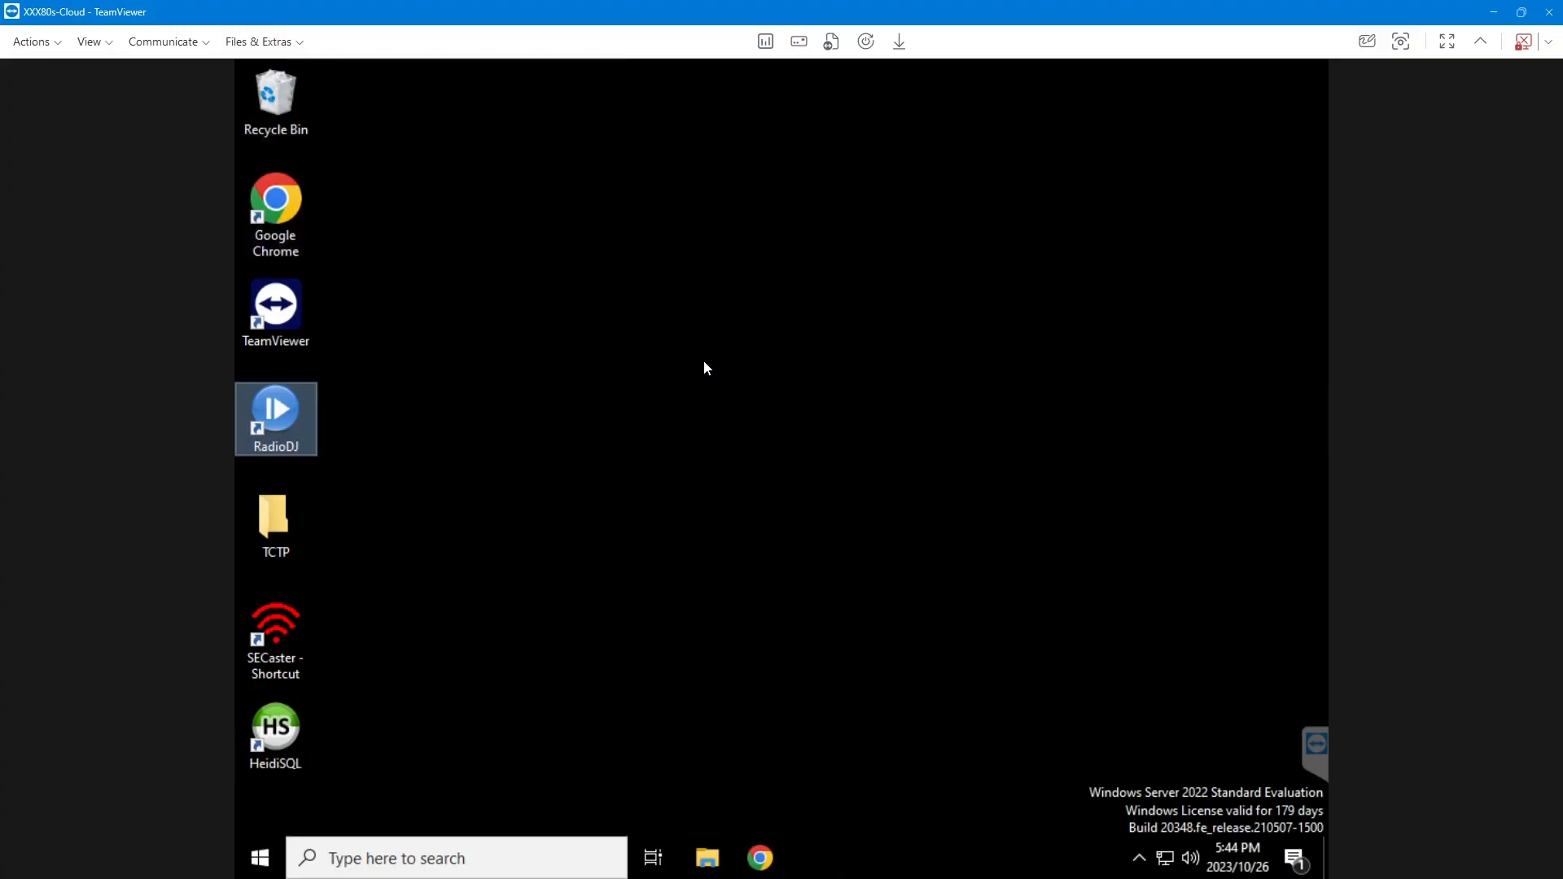
Launch SE Caster from the shortcut on the remote server's desktop
double_click(275, 409)
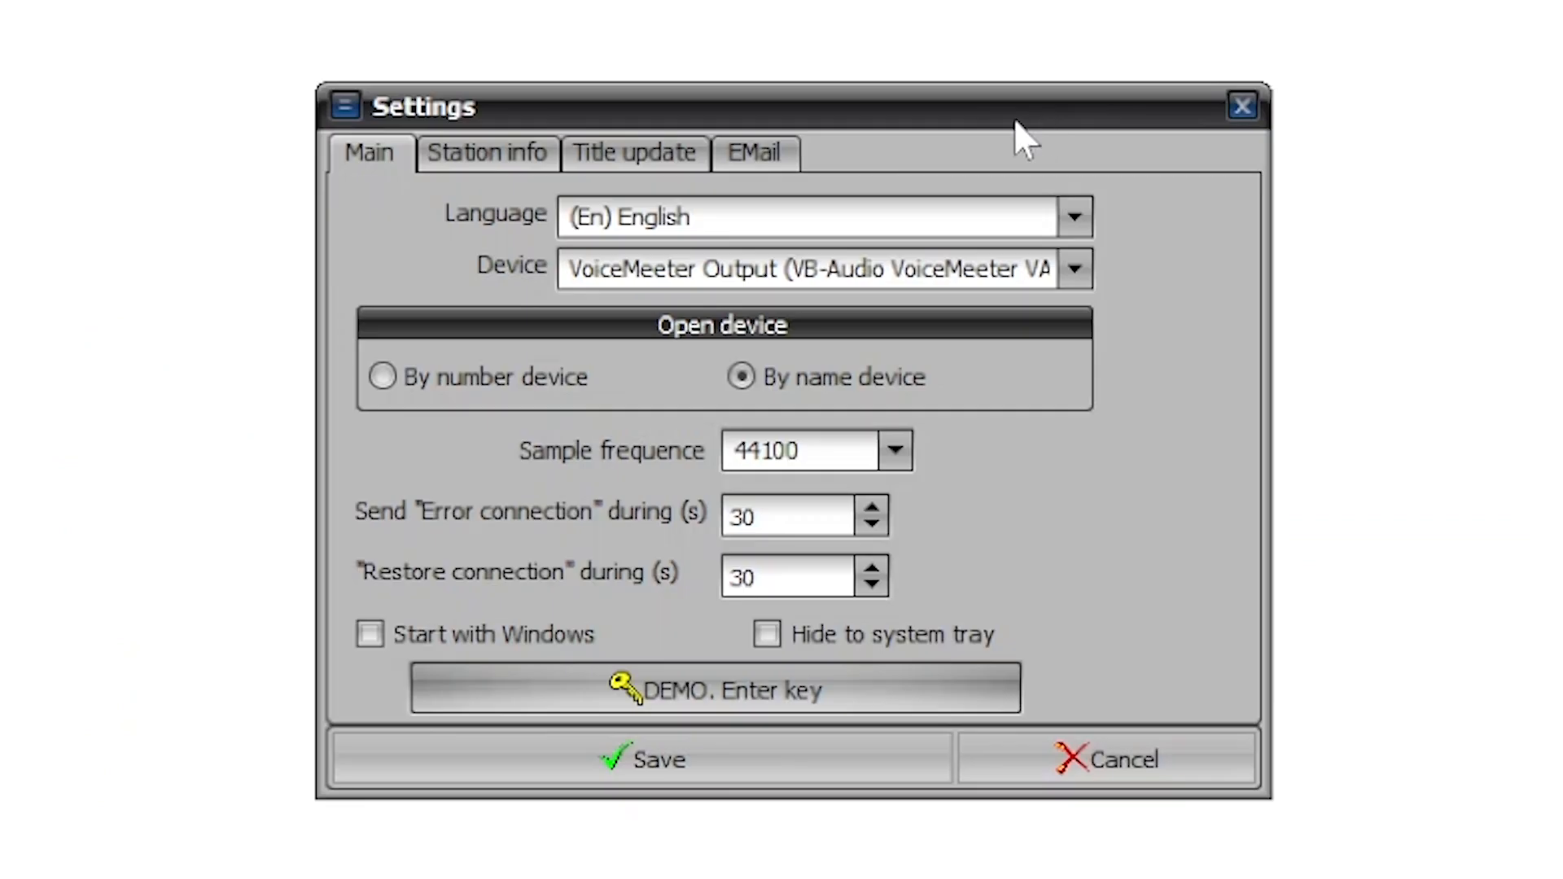
Tick Start with Windows in SE Caster's Main settings and save
click(369, 634)
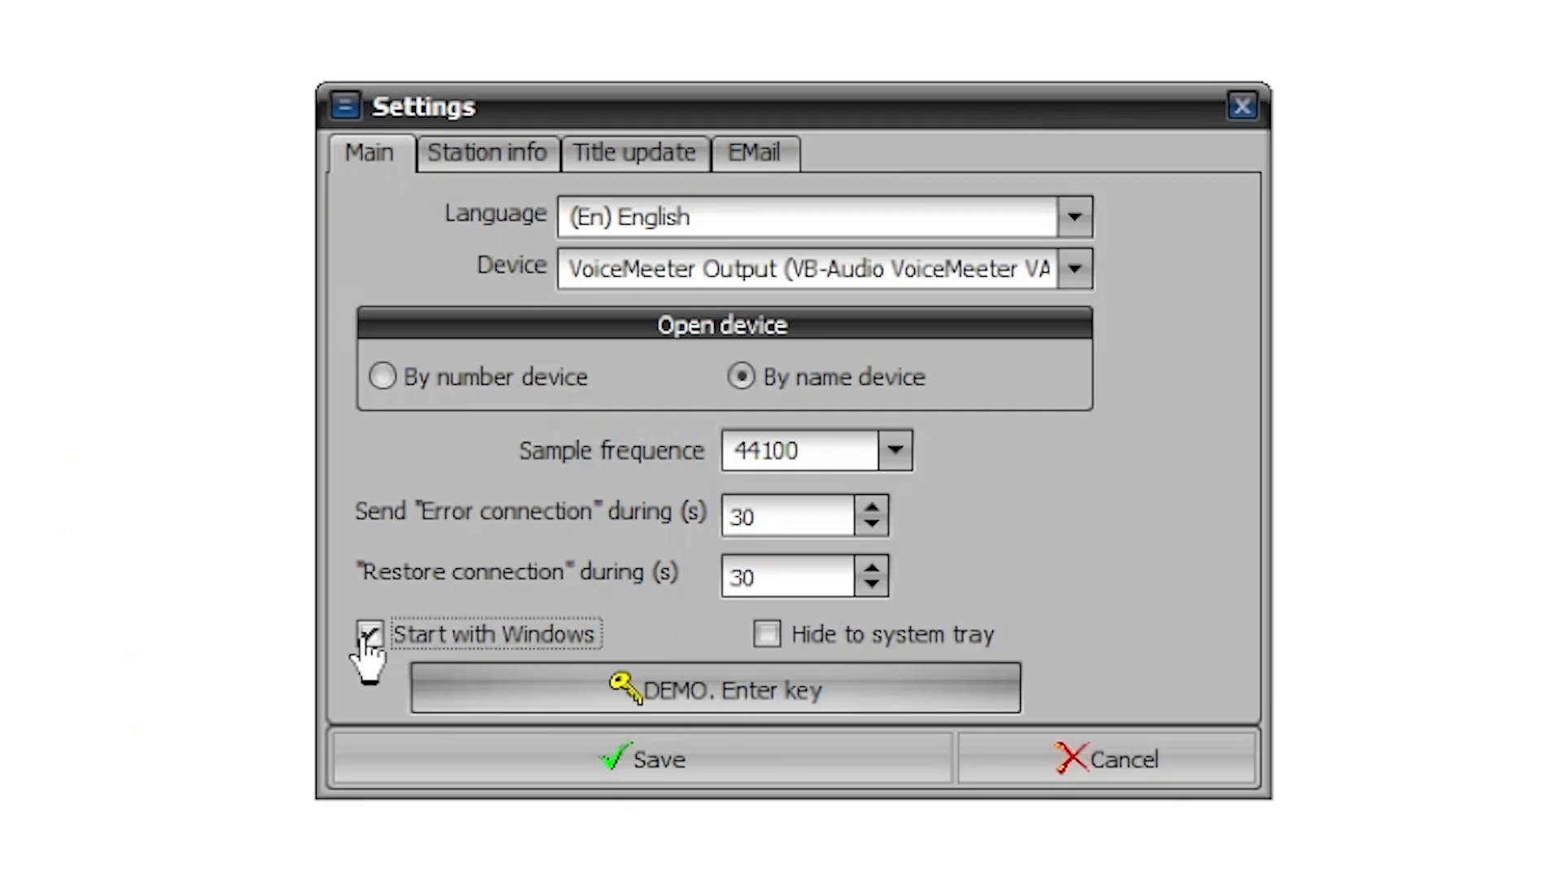
click(368, 635)
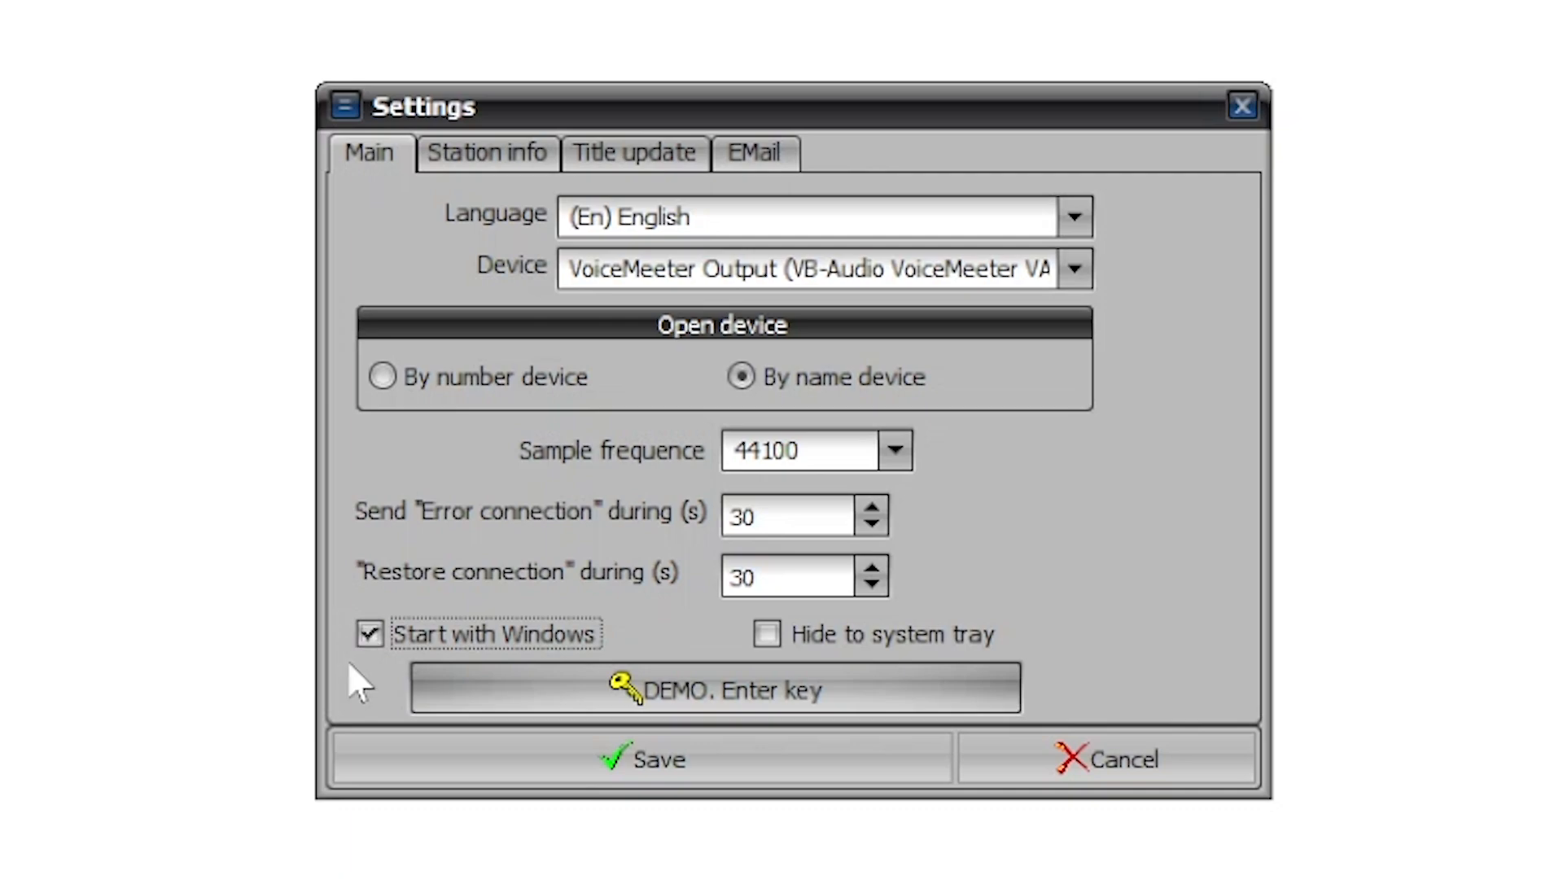
mouse_move(588, 852)
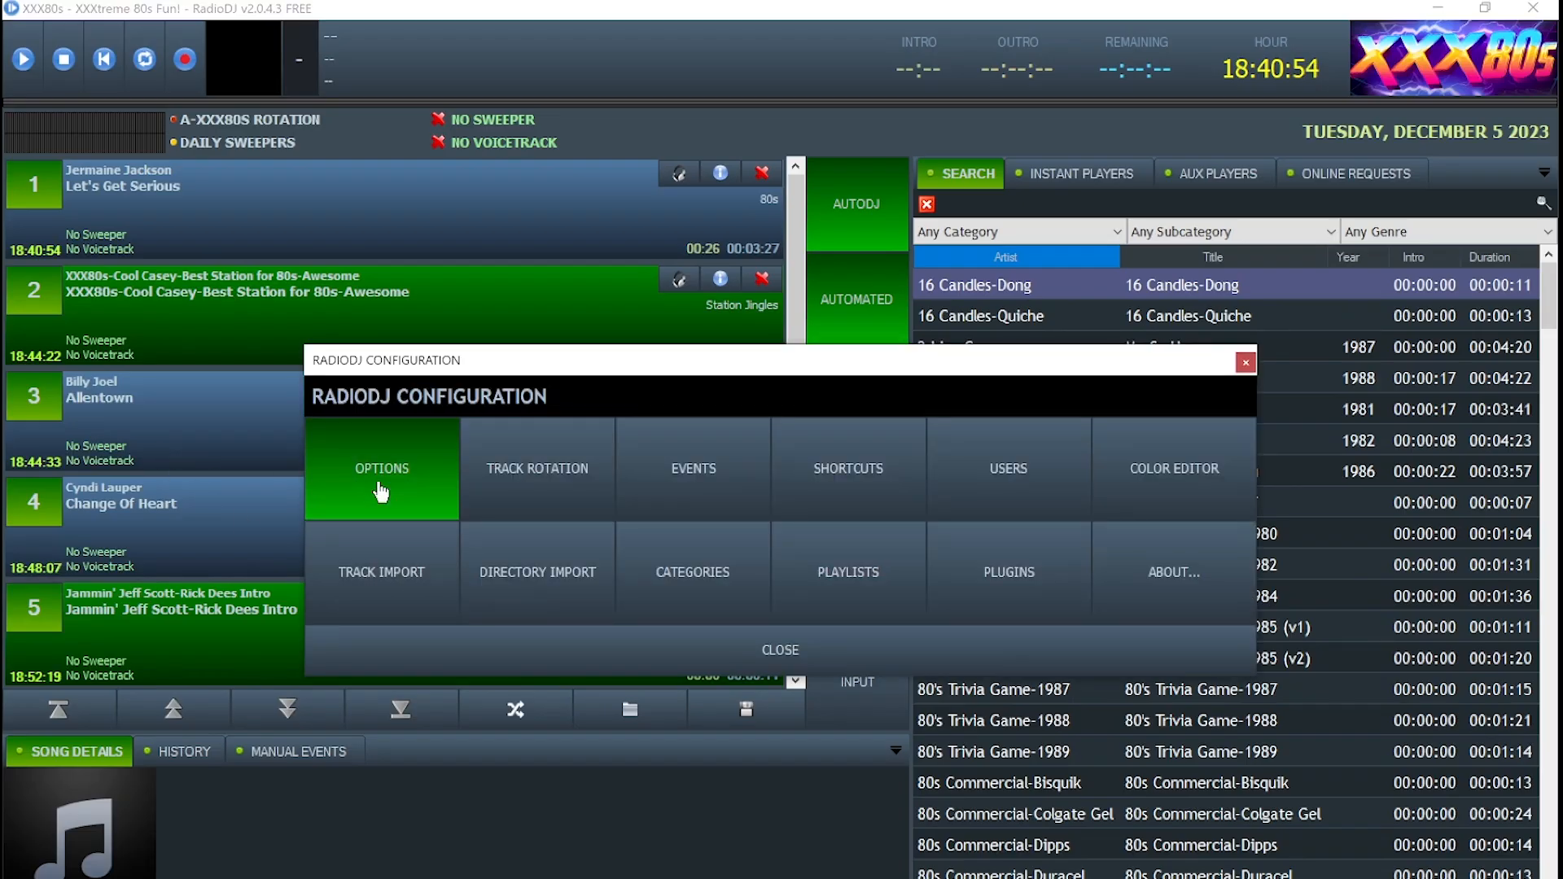
In RadioDJ Options' Auto DJ tab, enable Auto DJ and Auto Play on start-up
click(381, 469)
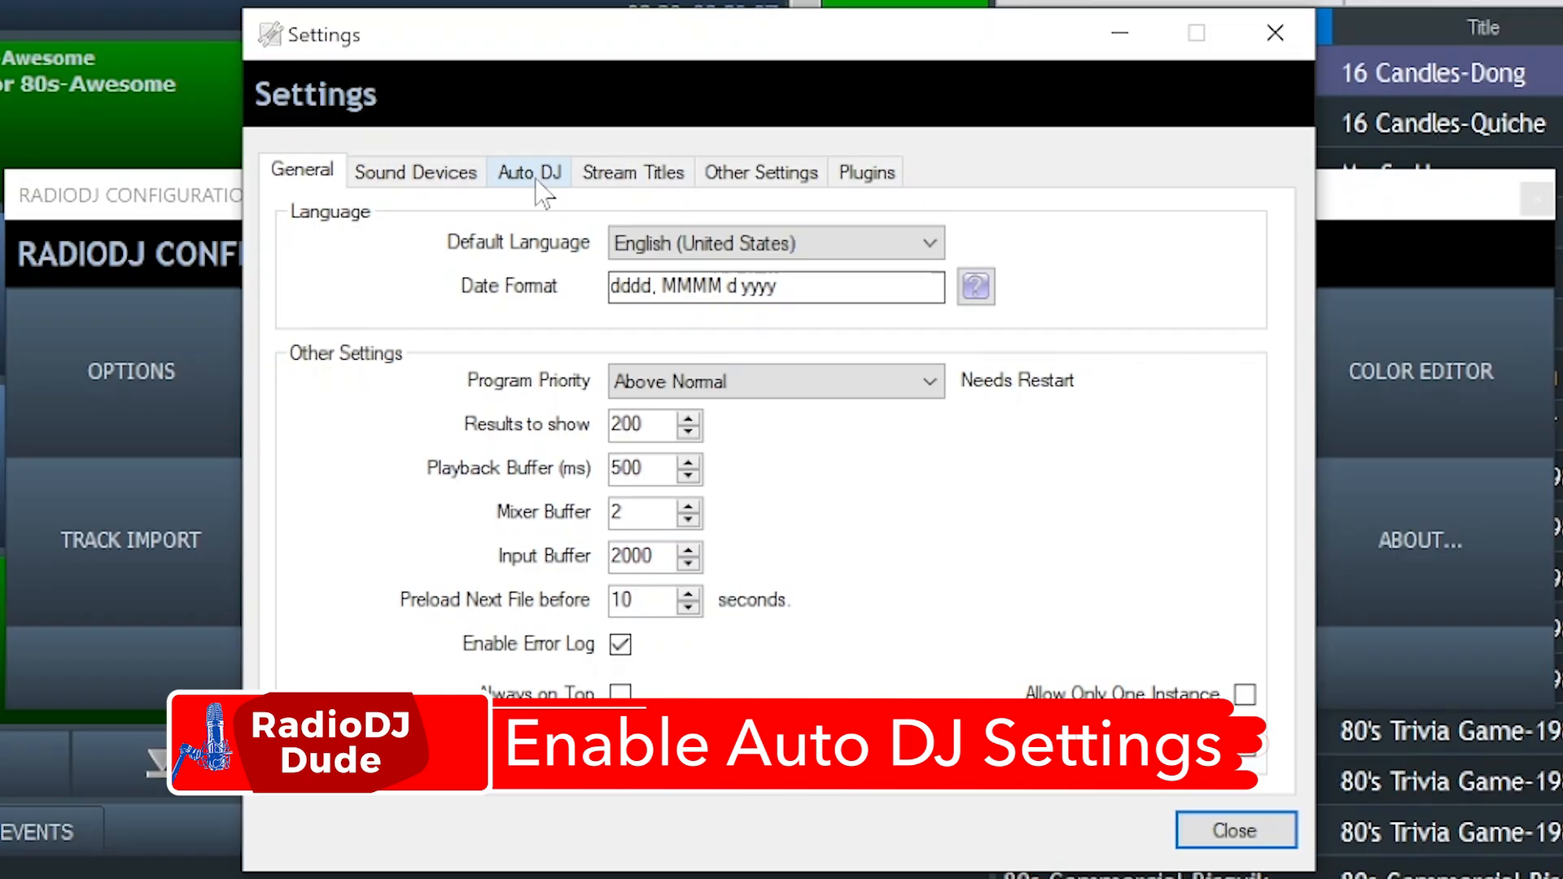
click(529, 172)
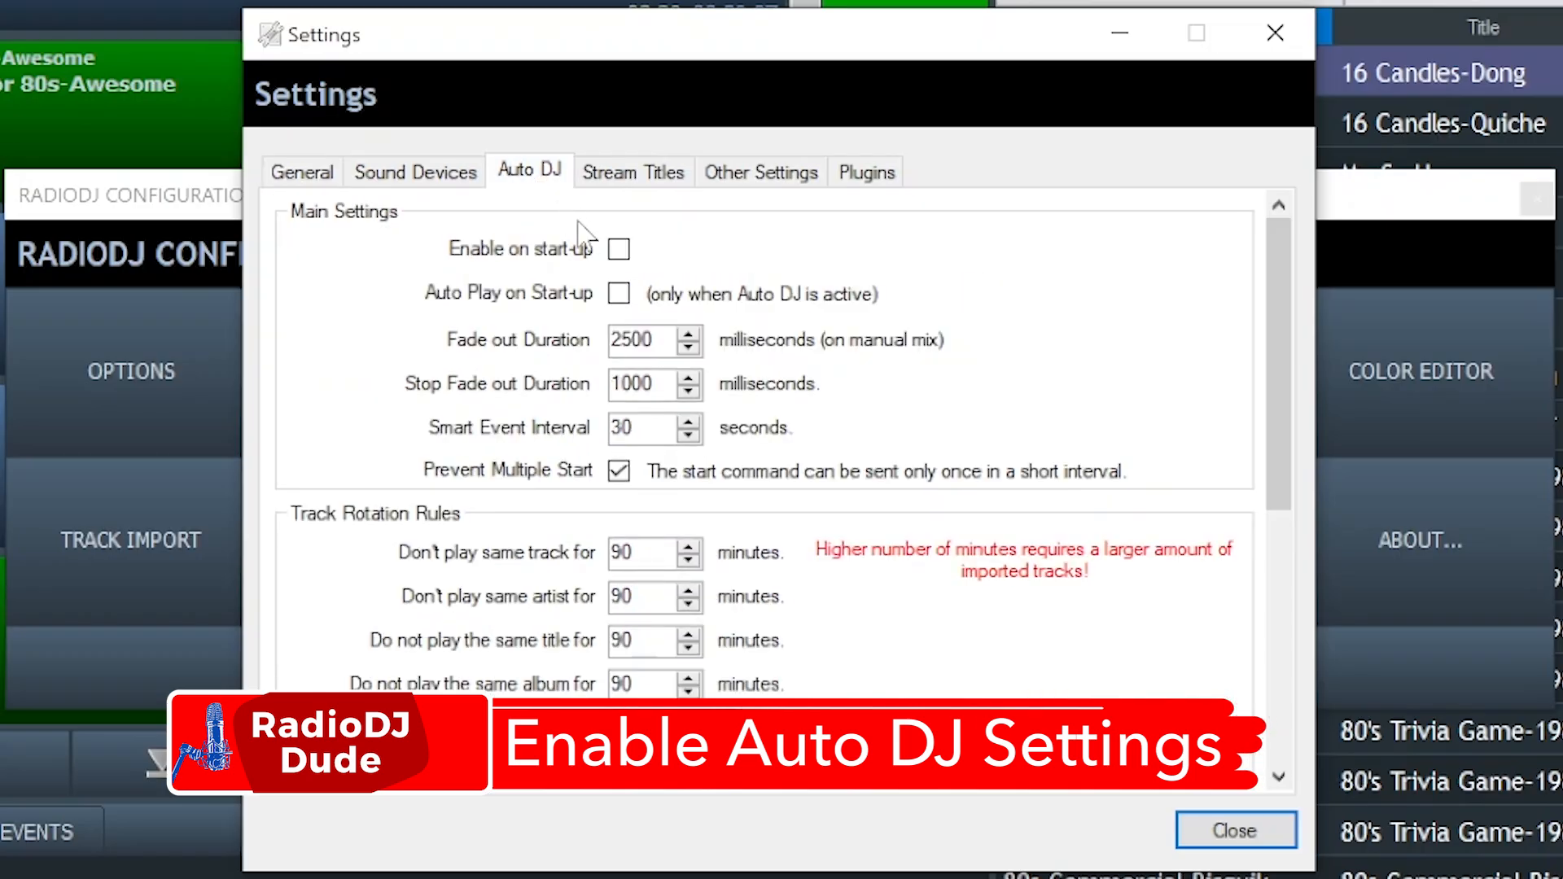
click(618, 248)
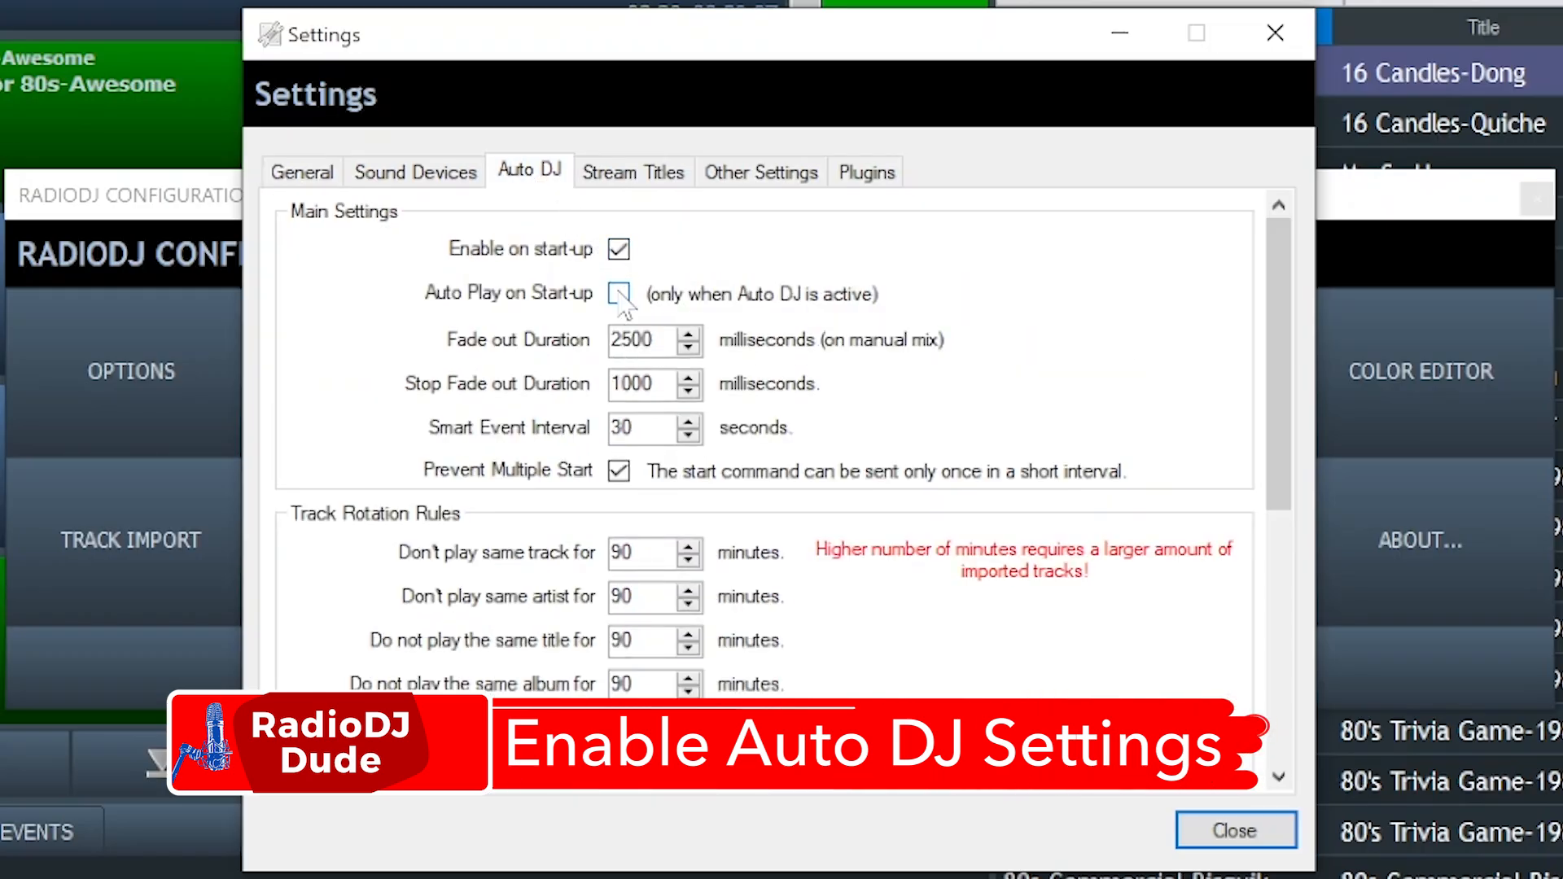
click(1235, 830)
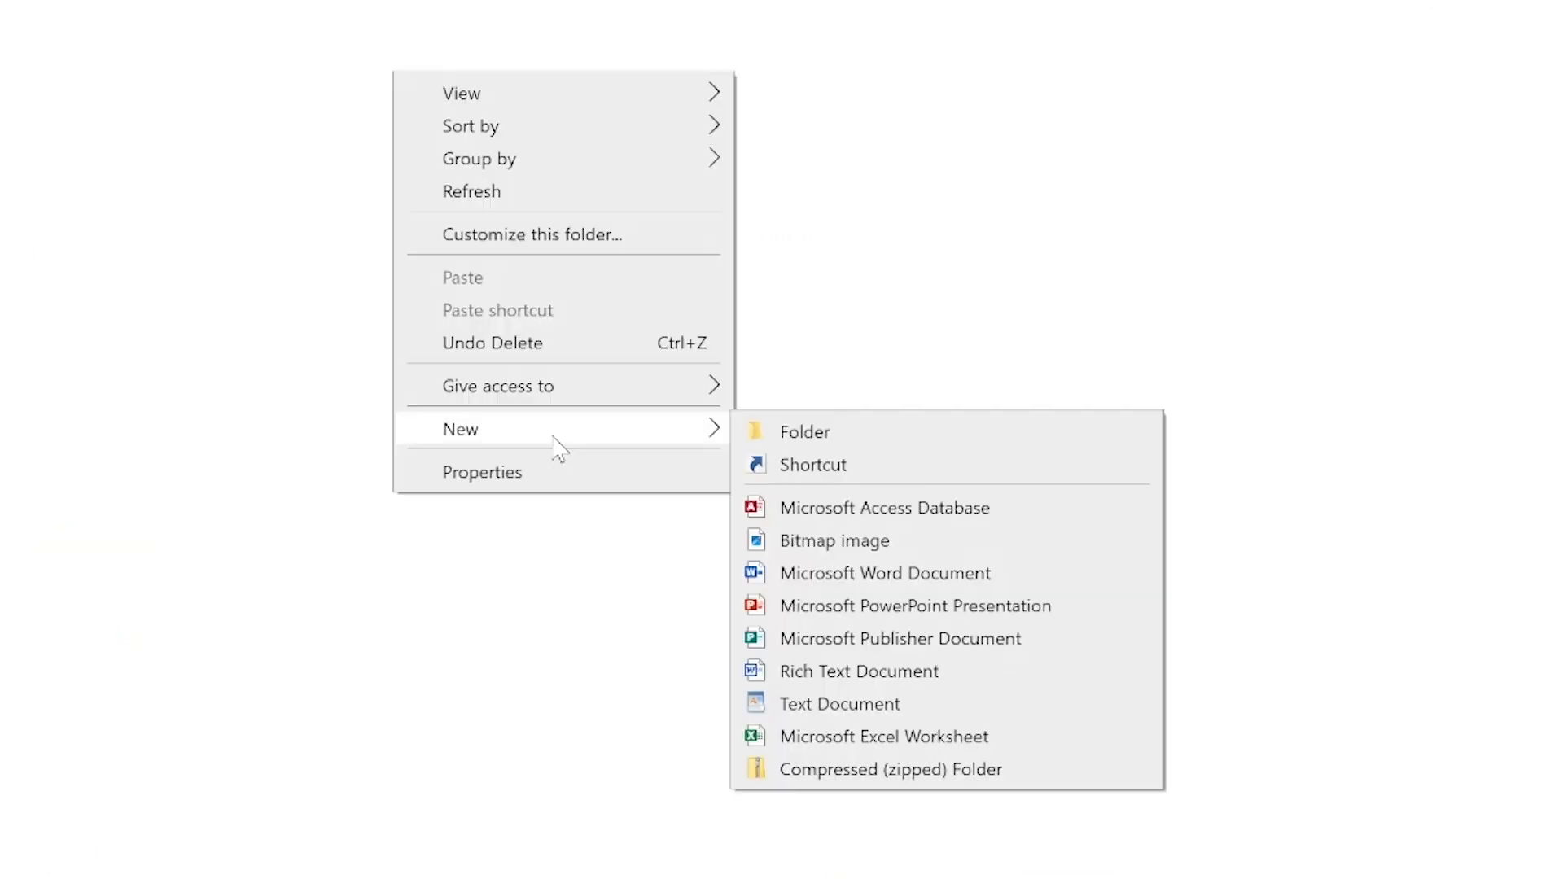
Create a Startup-folder shortcut named RadioDJ targeting C:\RadioDJv2043-XXX80s\RadioDJ.exe
click(812, 465)
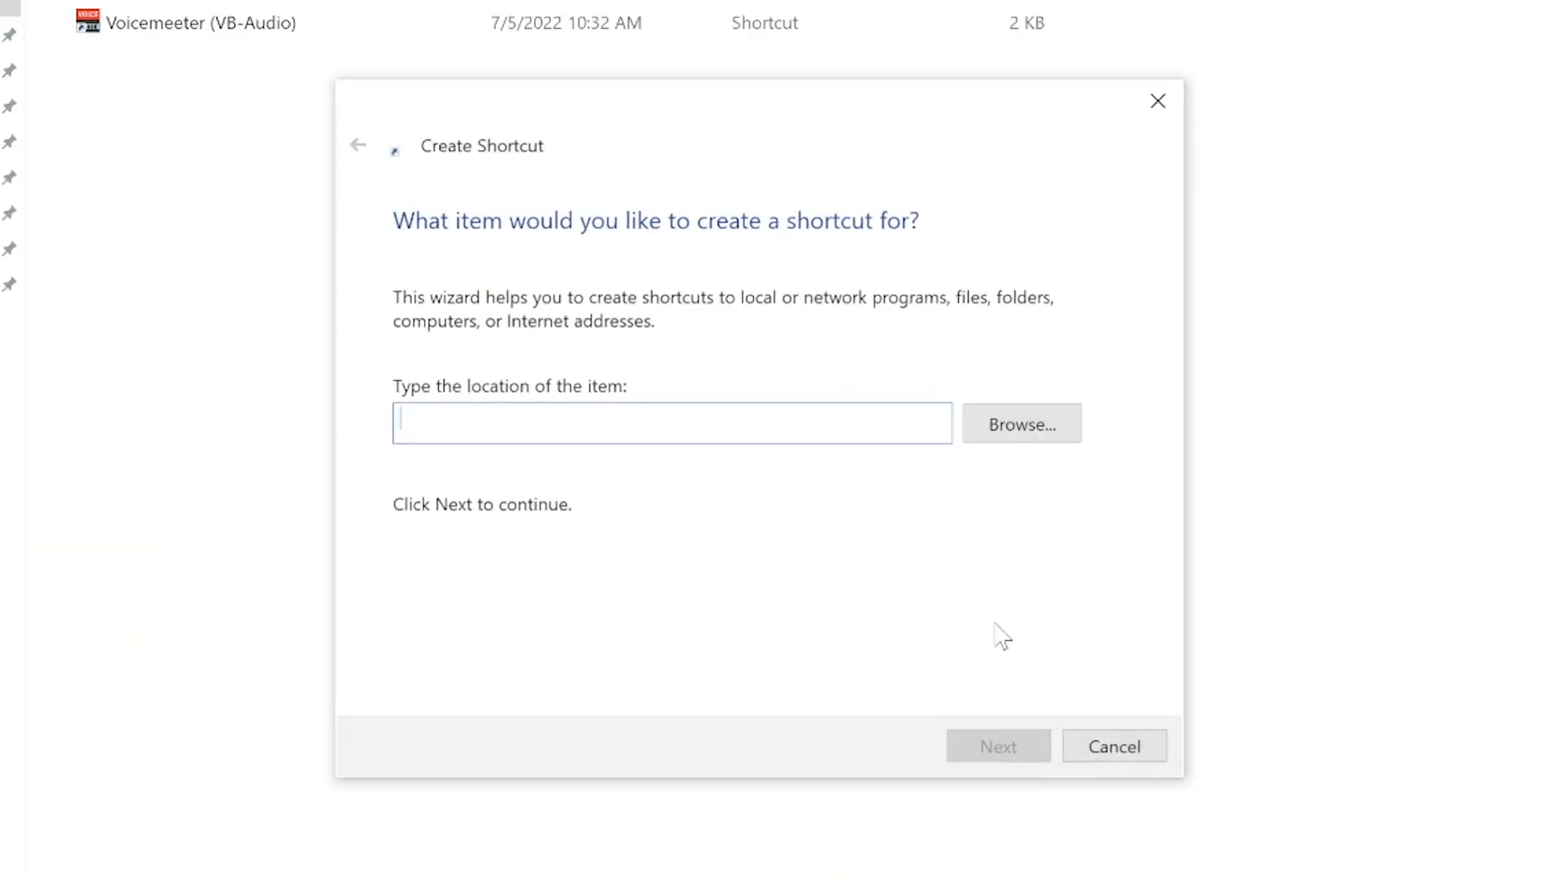
click(1020, 423)
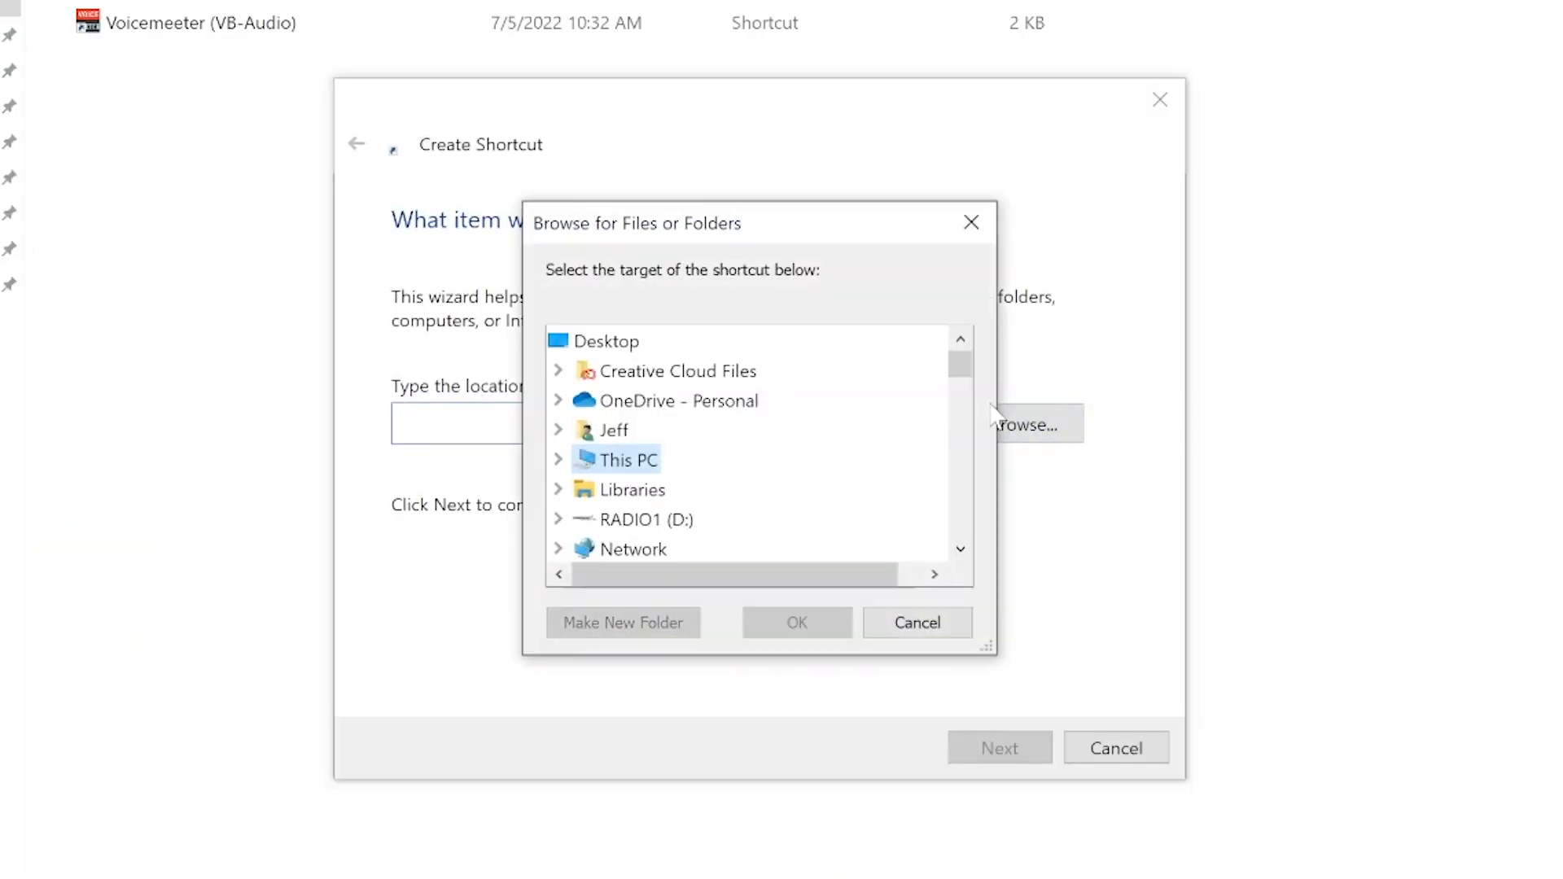
click(724, 371)
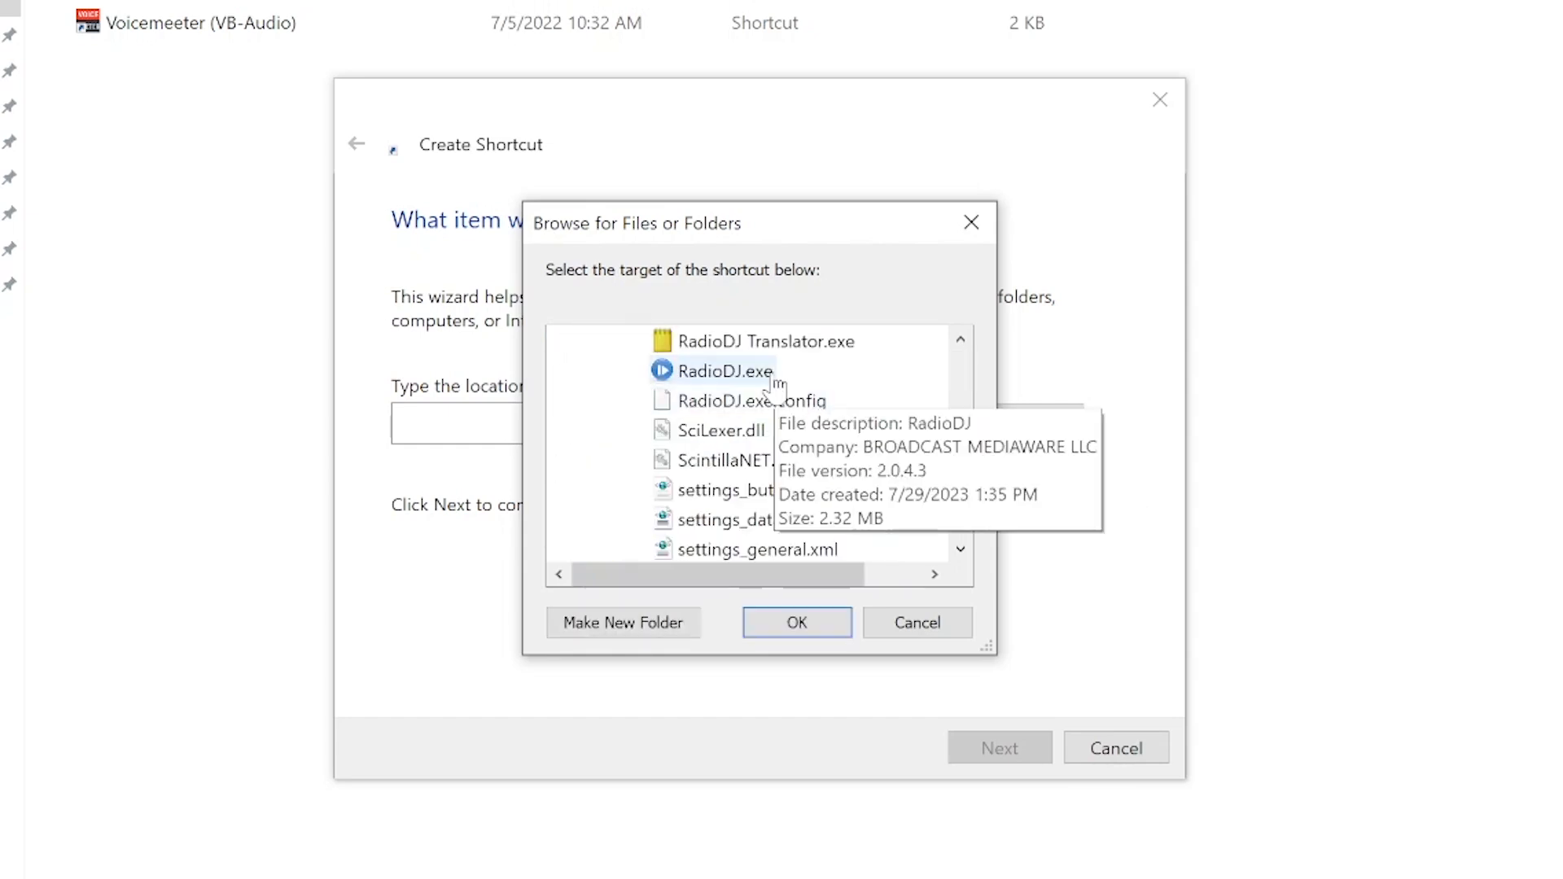
click(795, 622)
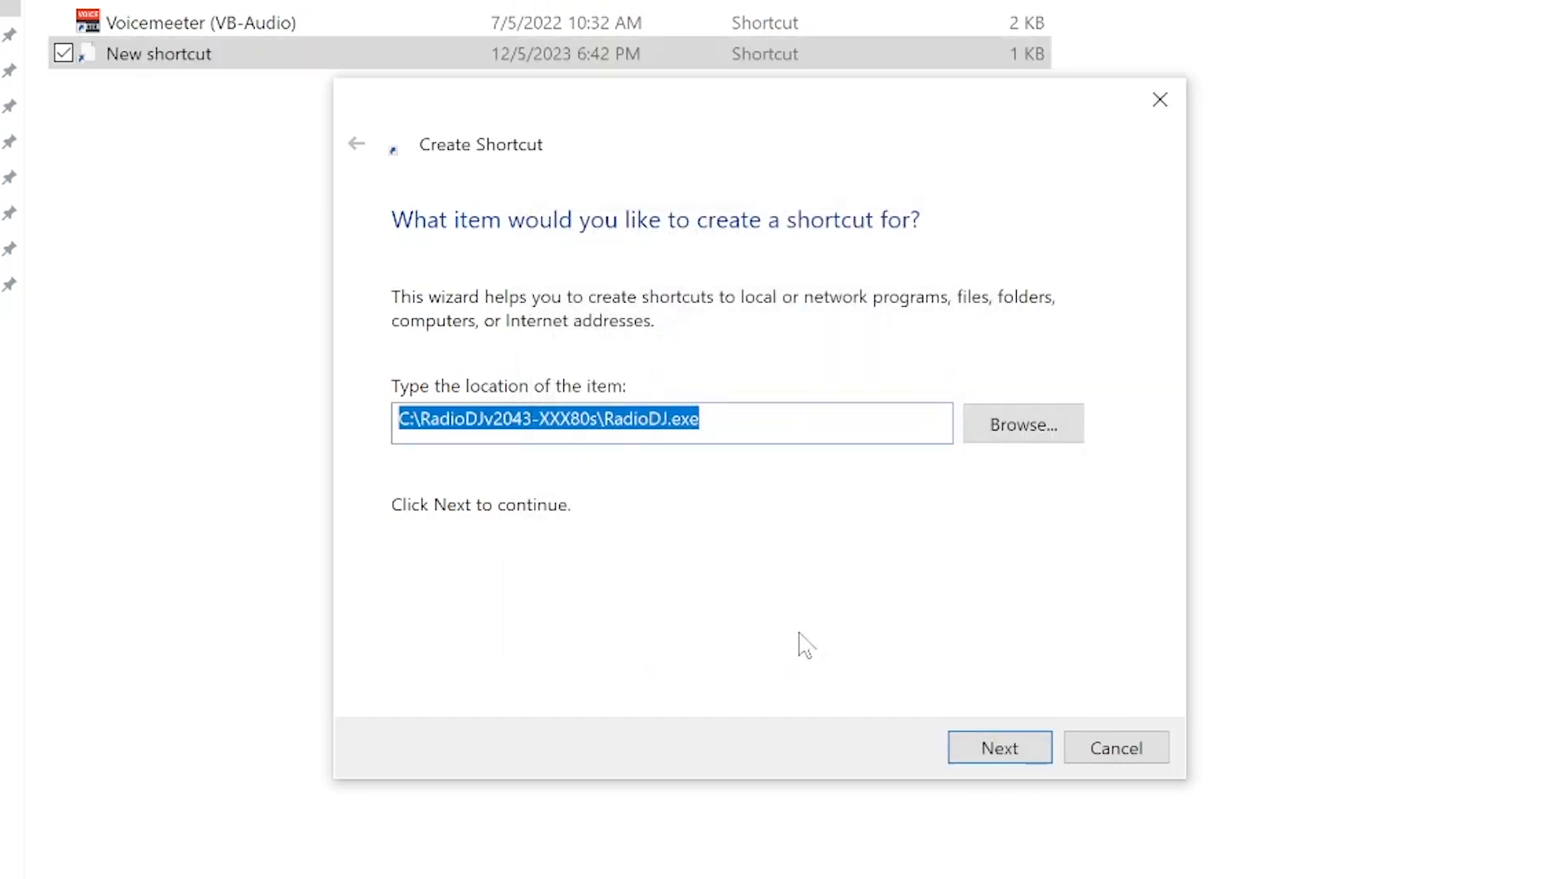
click(998, 747)
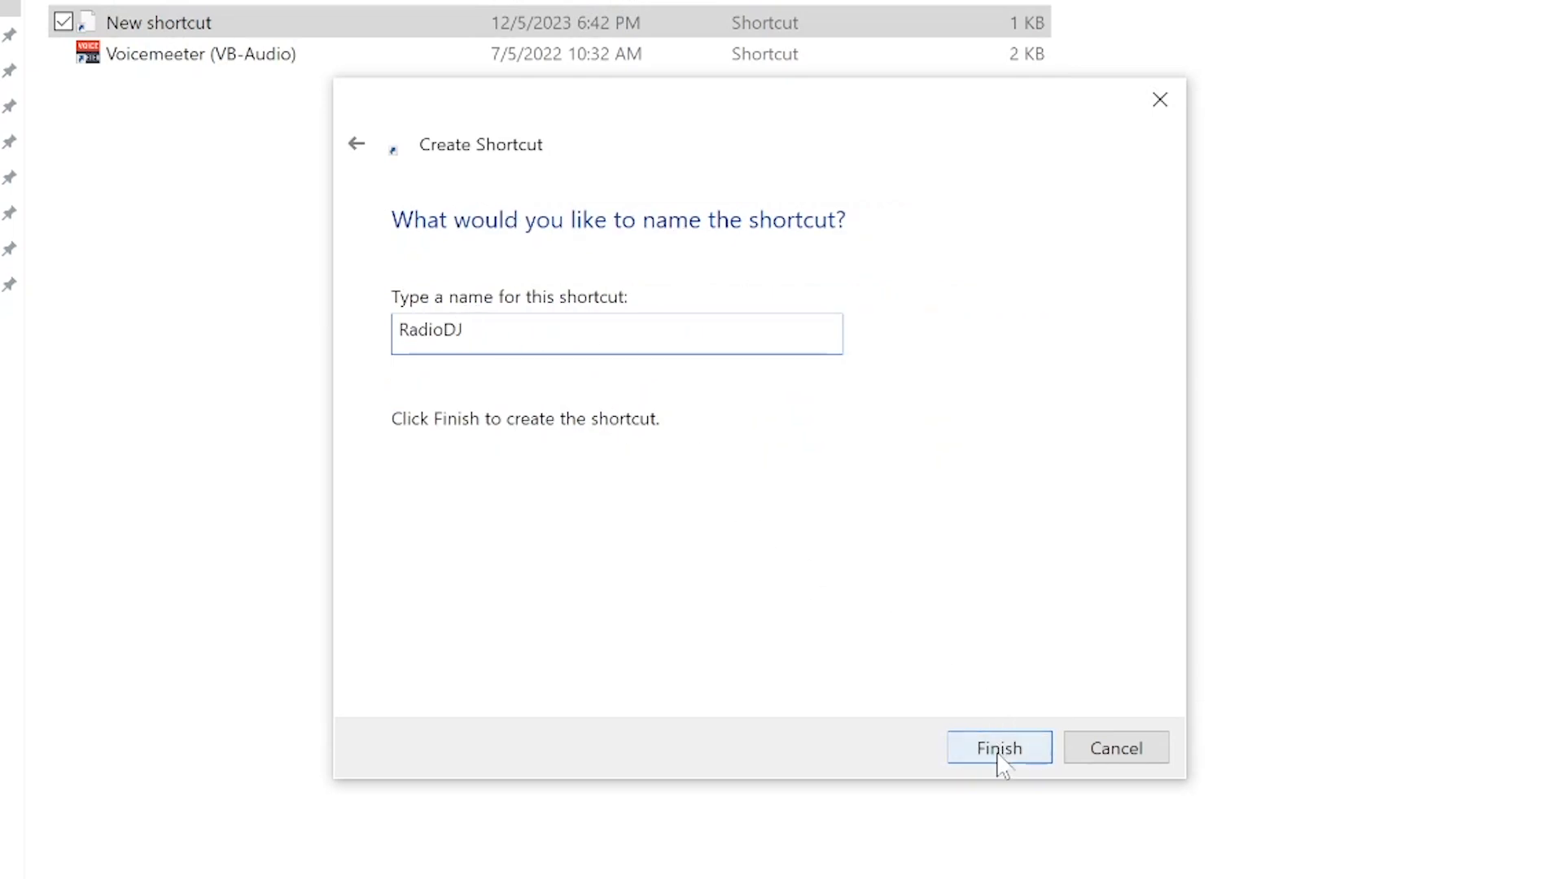
click(998, 747)
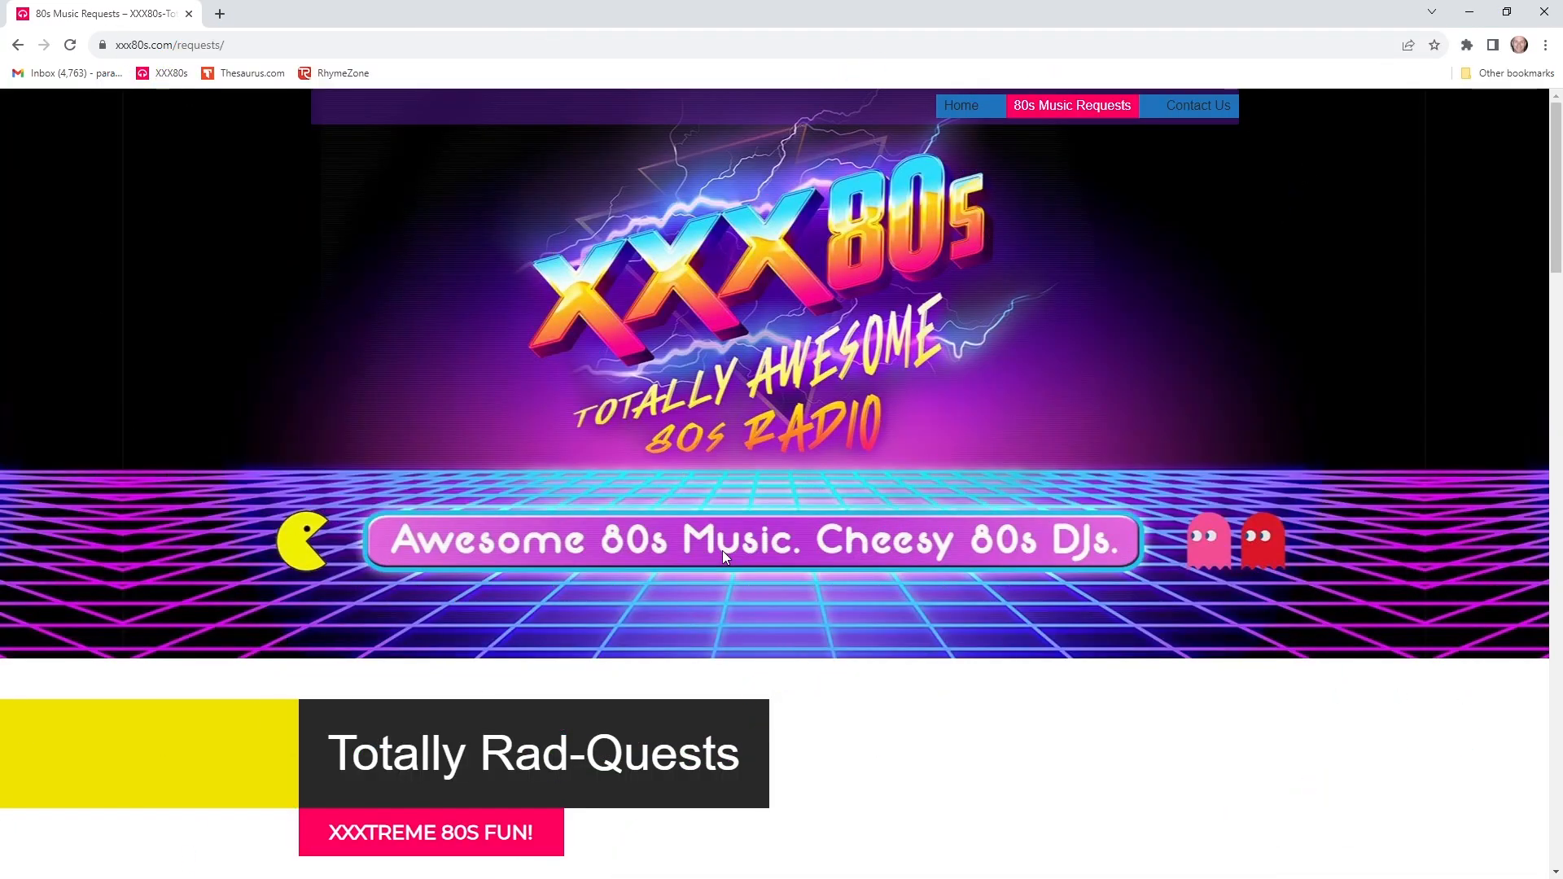
scroll(down, 3)
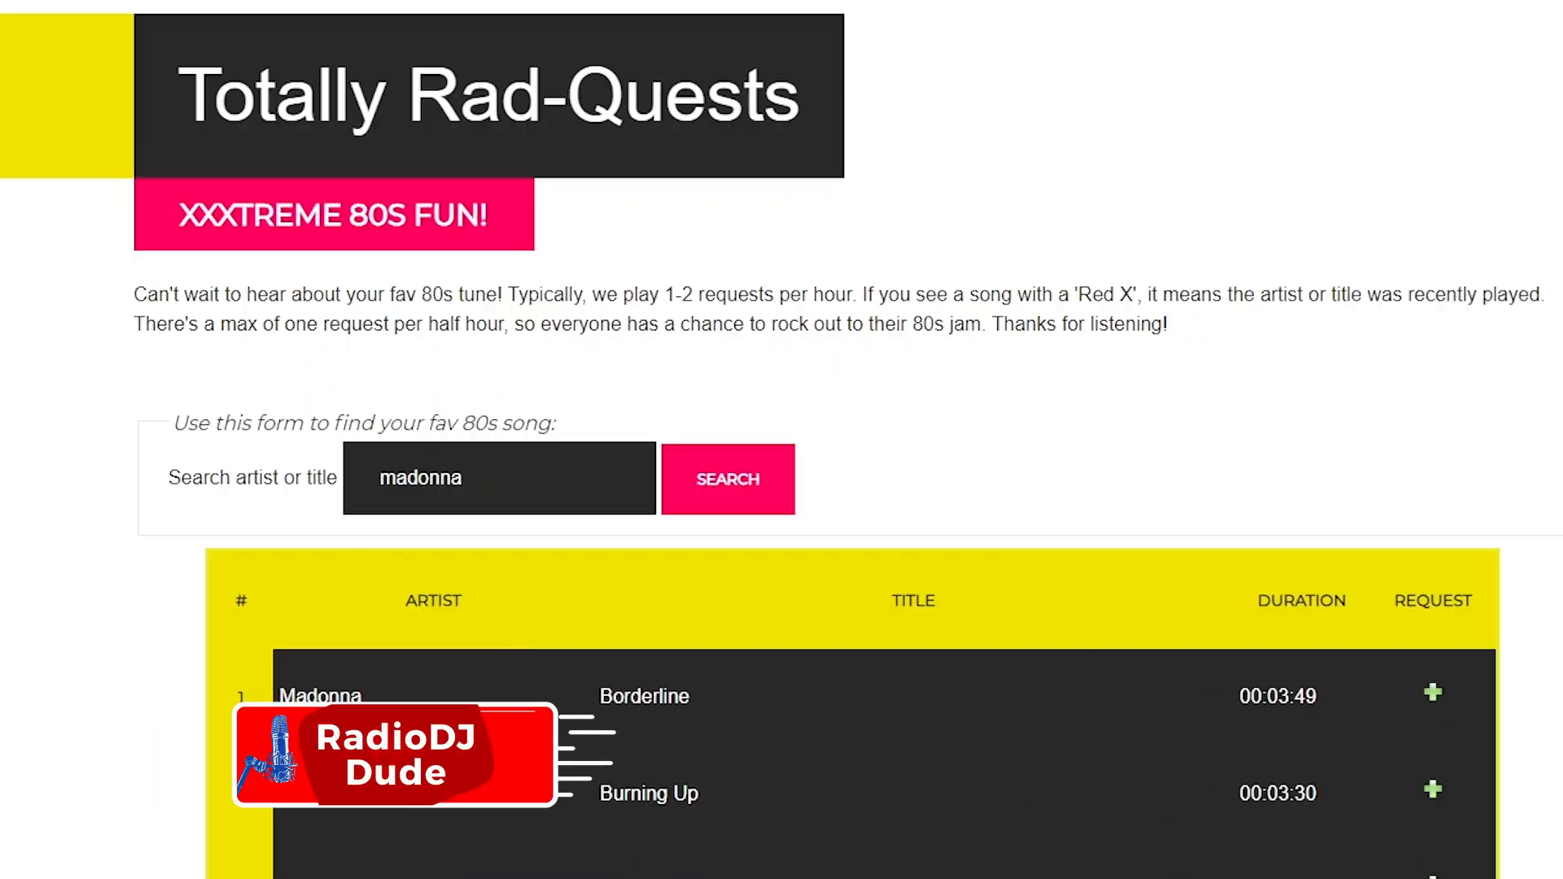
scroll(down, 3)
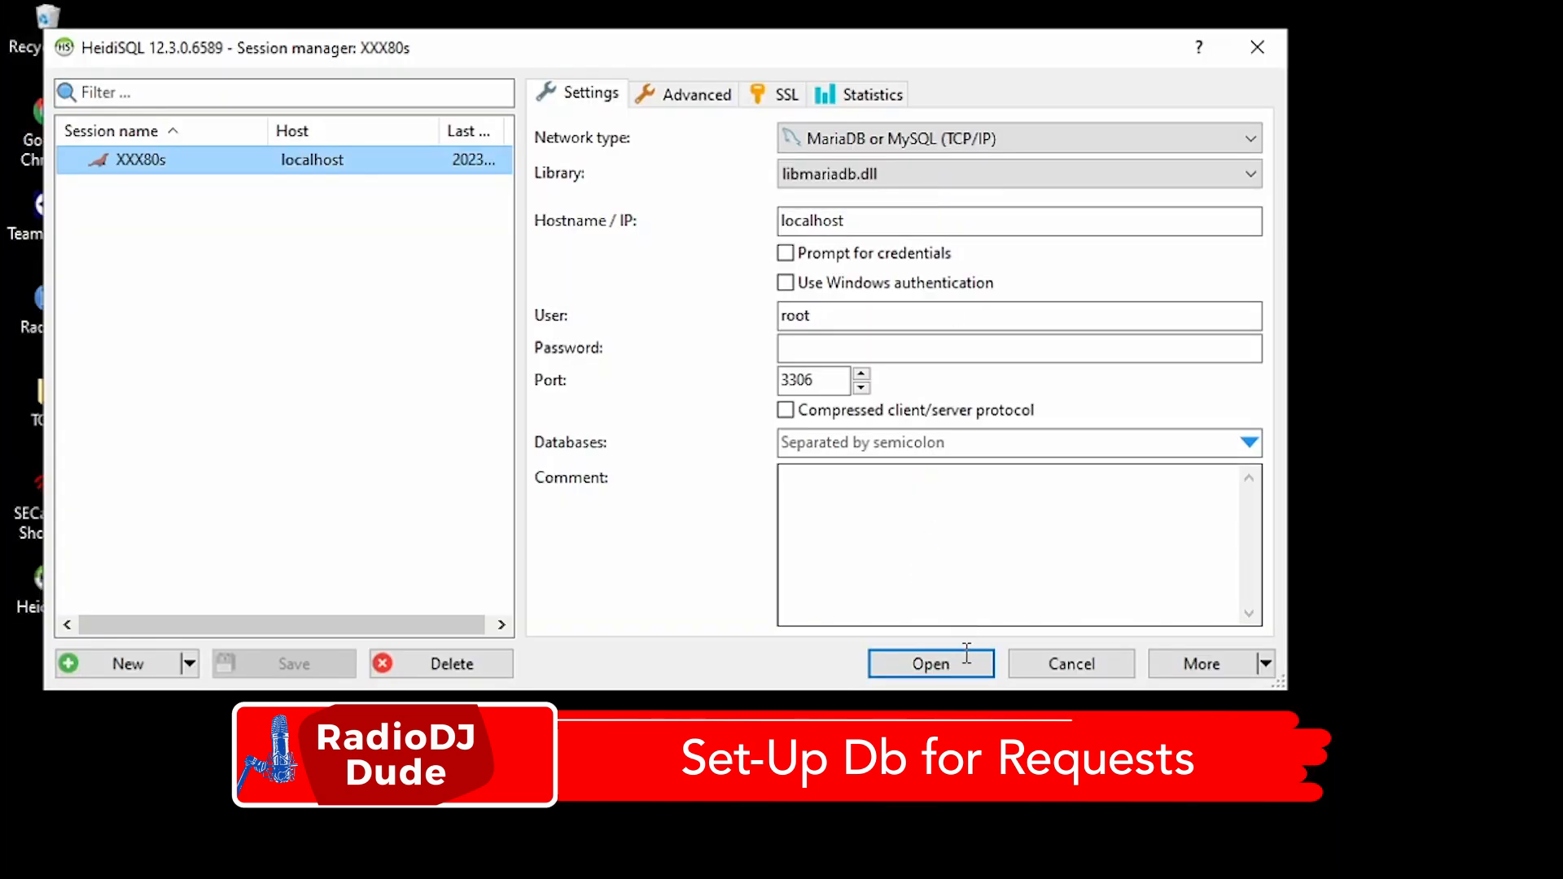
Connect to the XXX80s session, add user request1 in User manager, and set its password
click(929, 663)
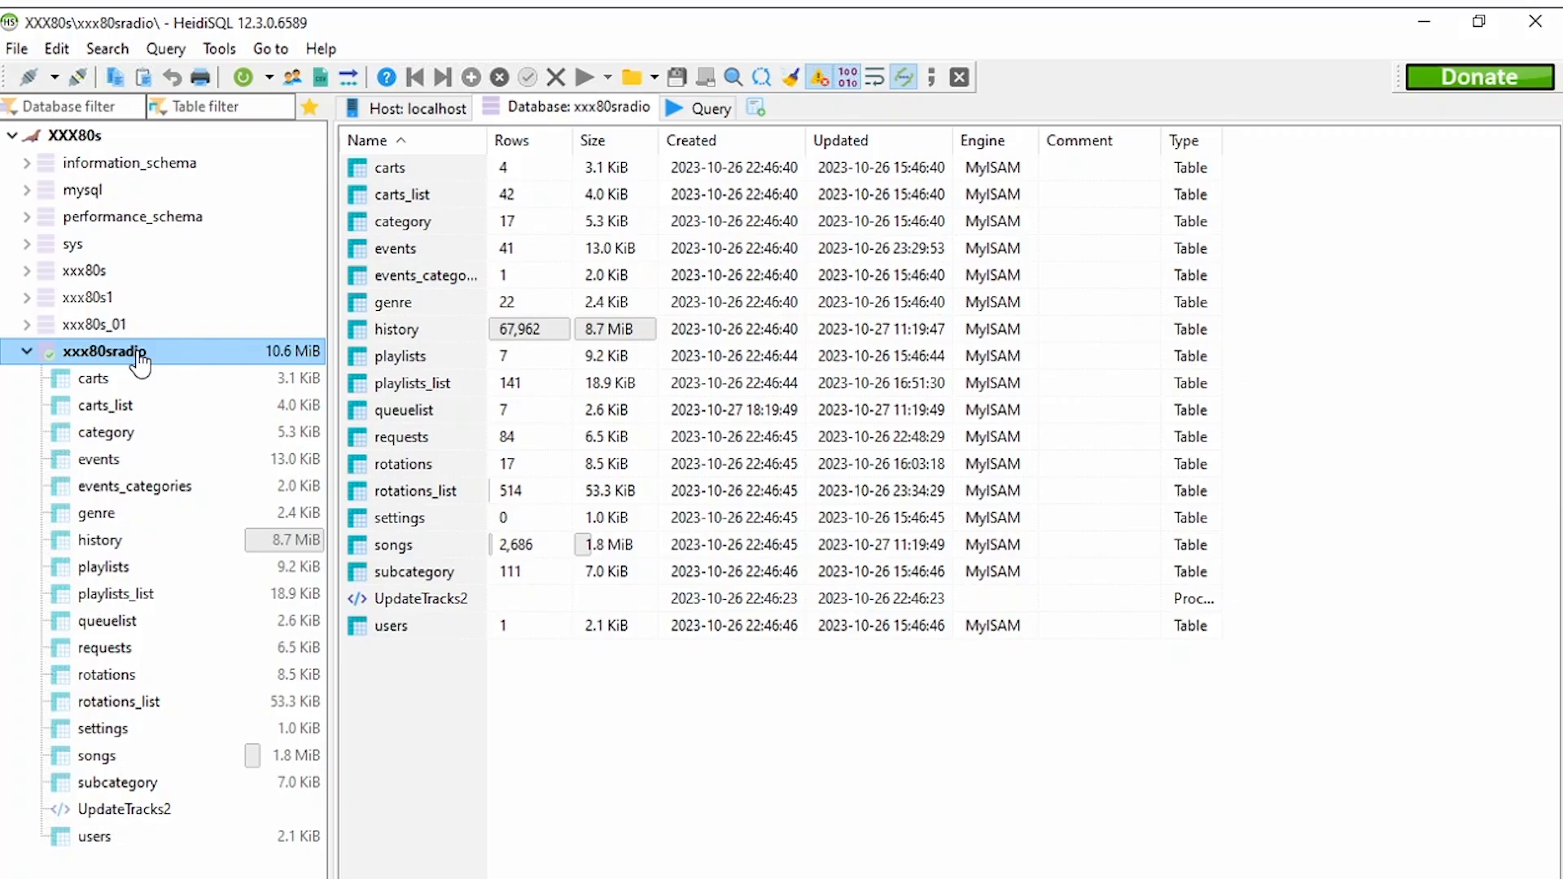
click(218, 48)
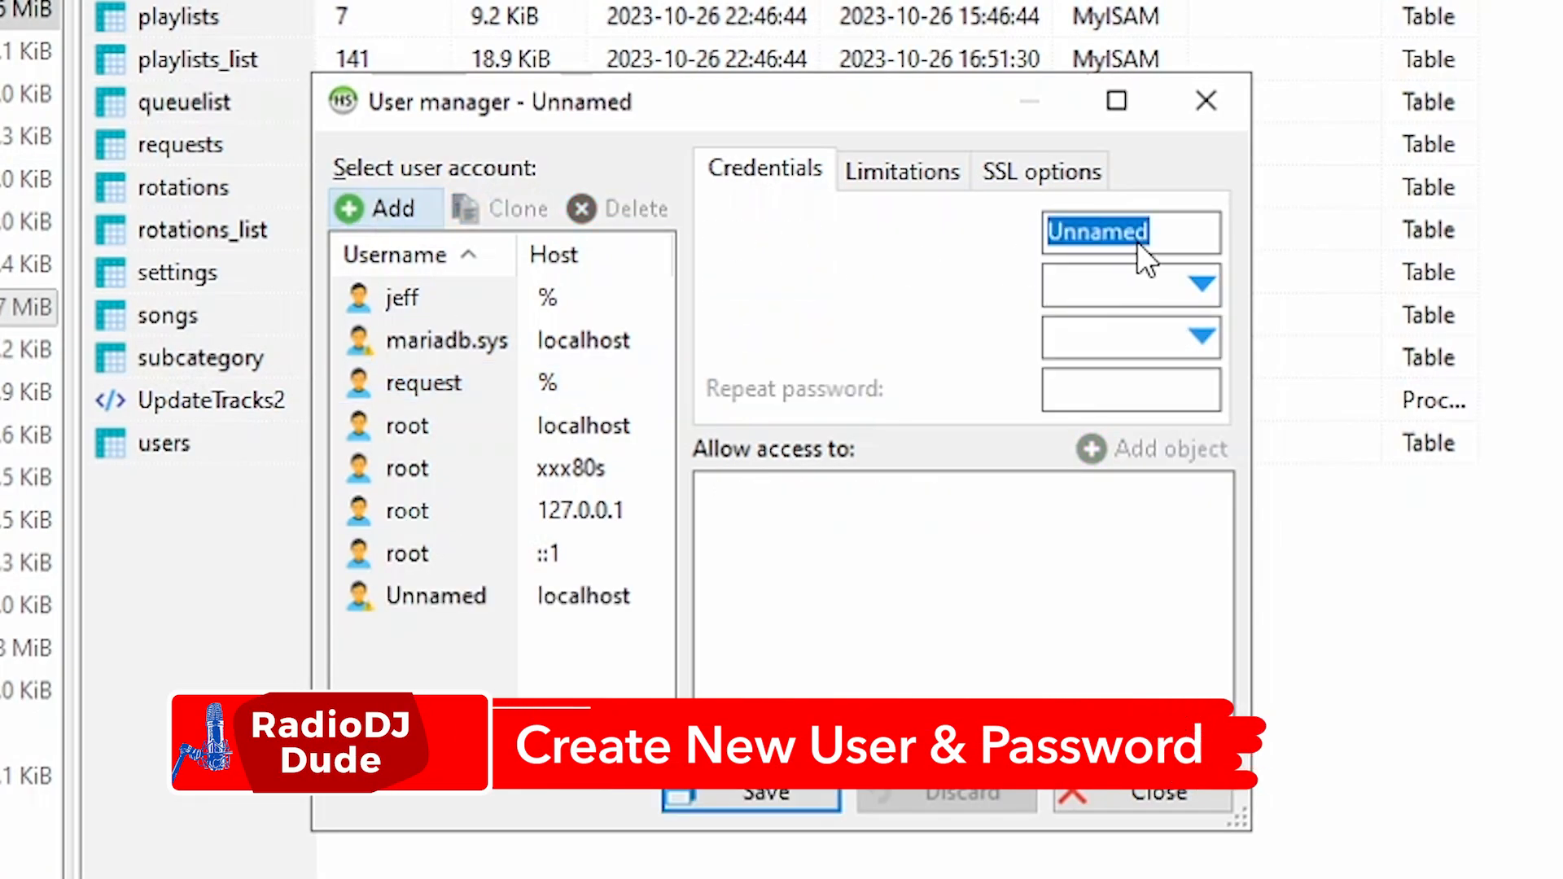
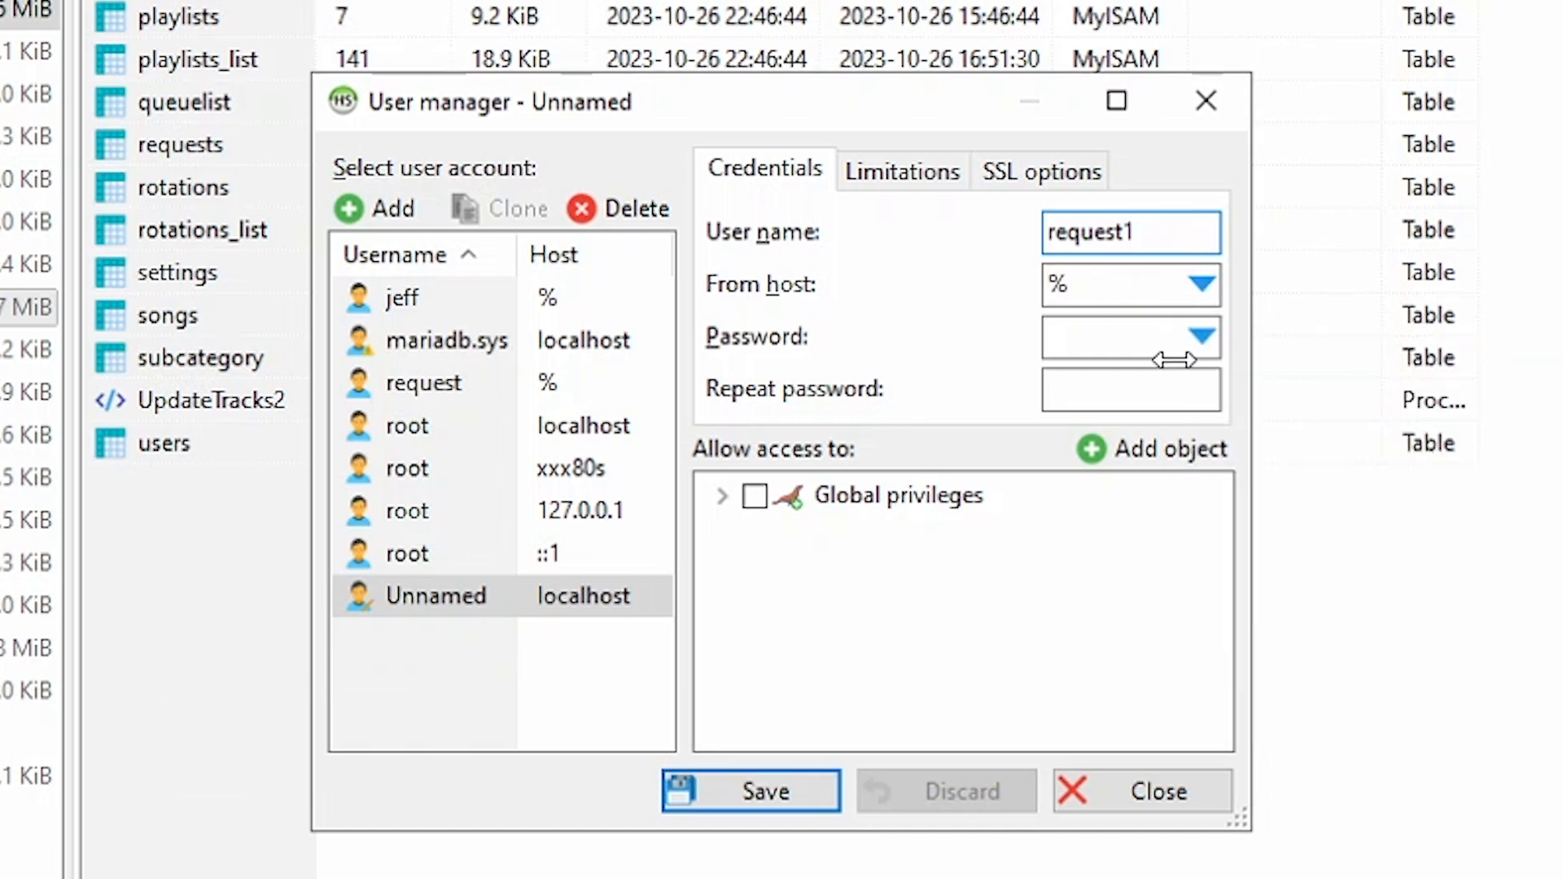
click(1127, 337)
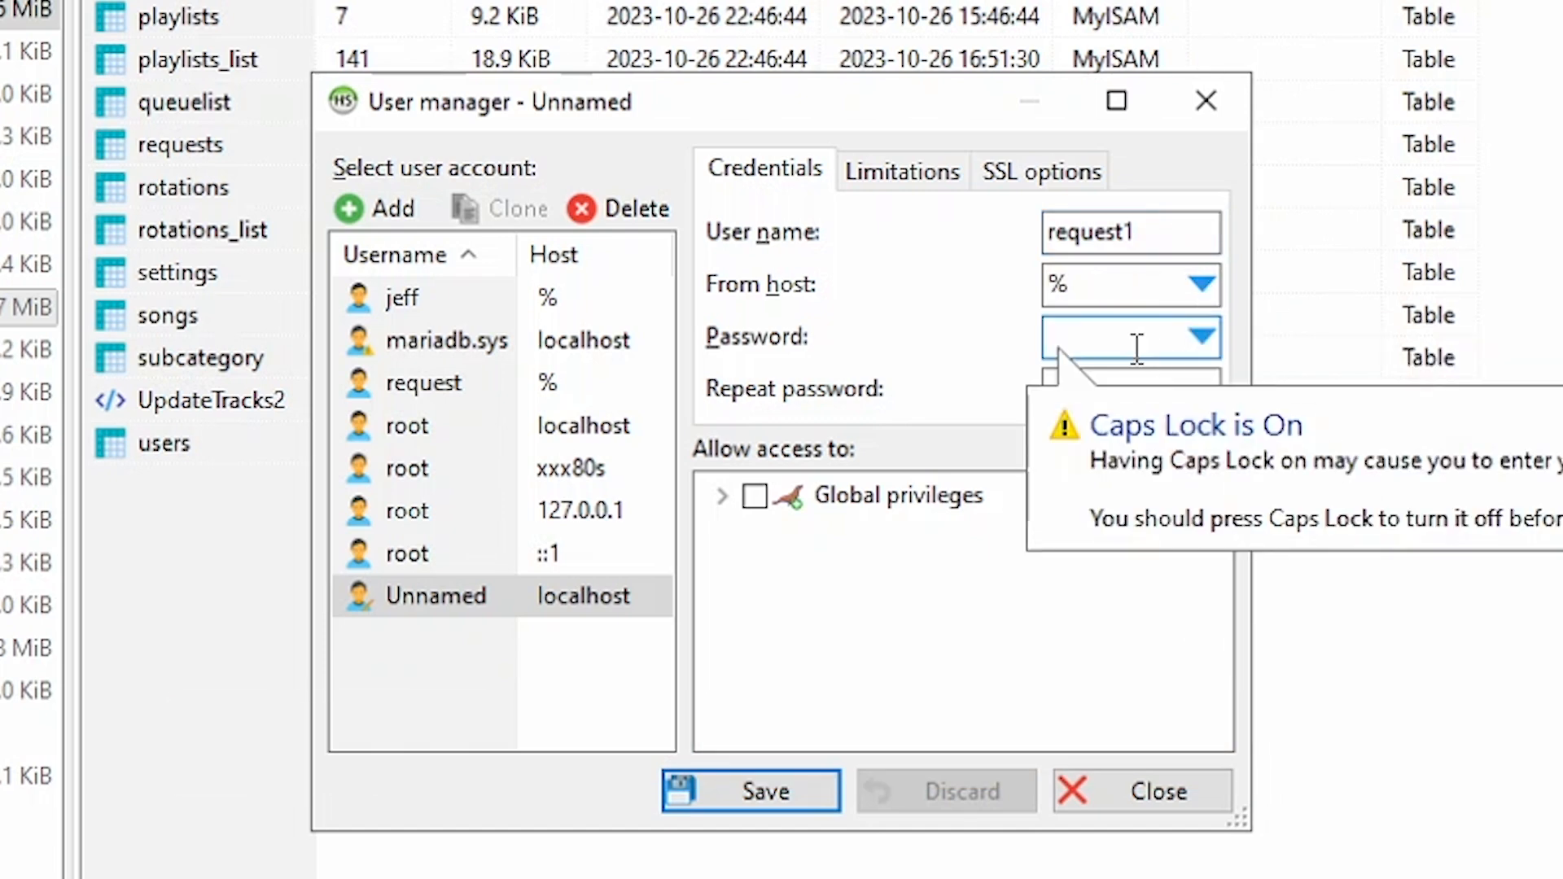
Give request1 global privileges except DELETE and DROP, save, then test the plugin's database connection
click(755, 496)
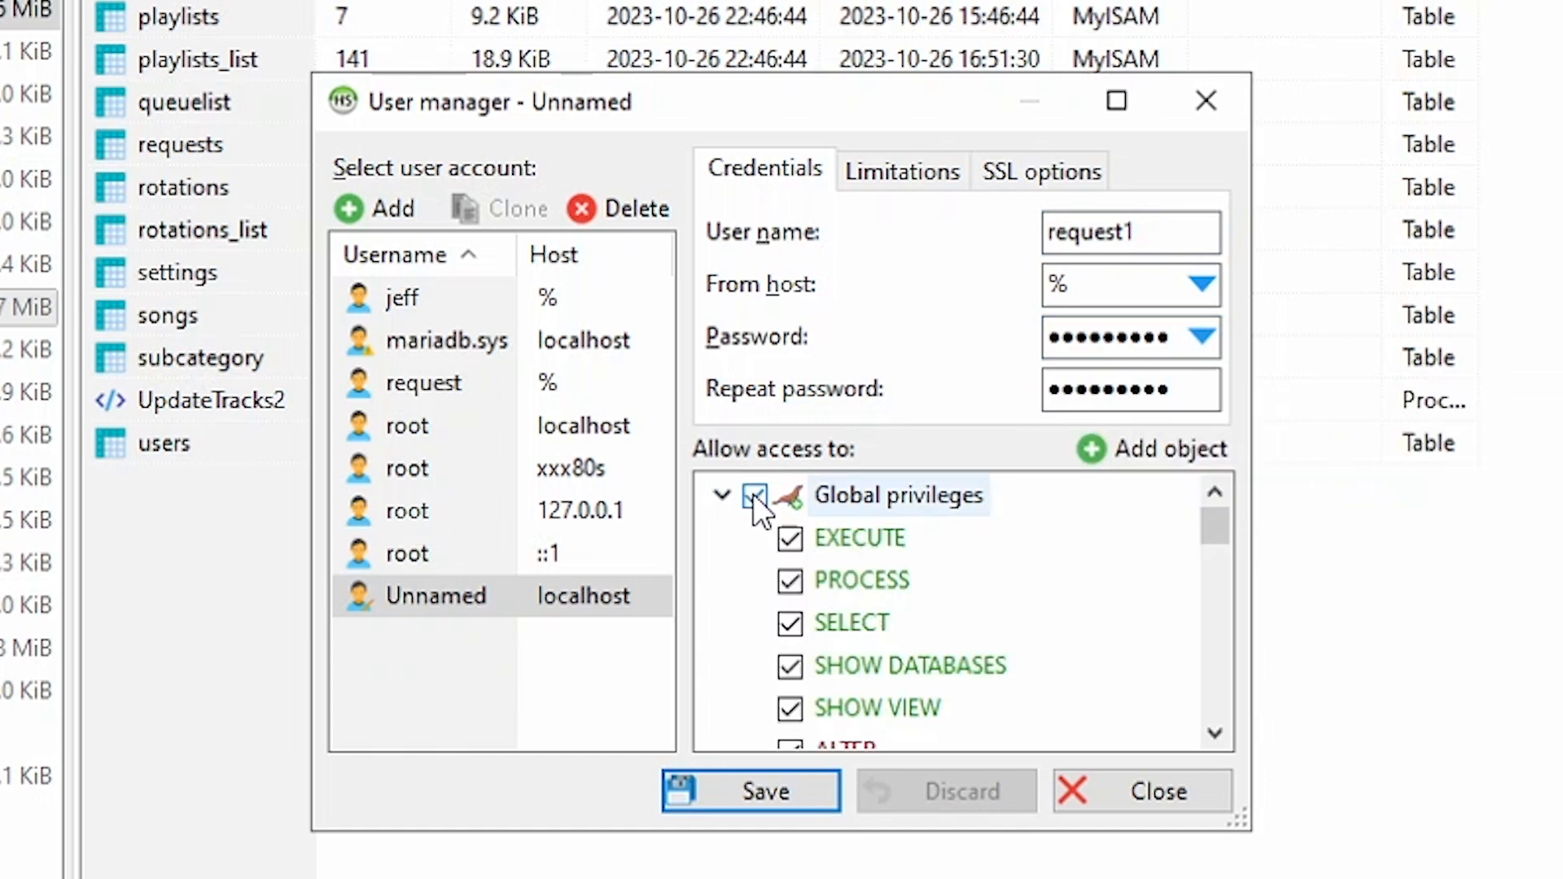
click(755, 496)
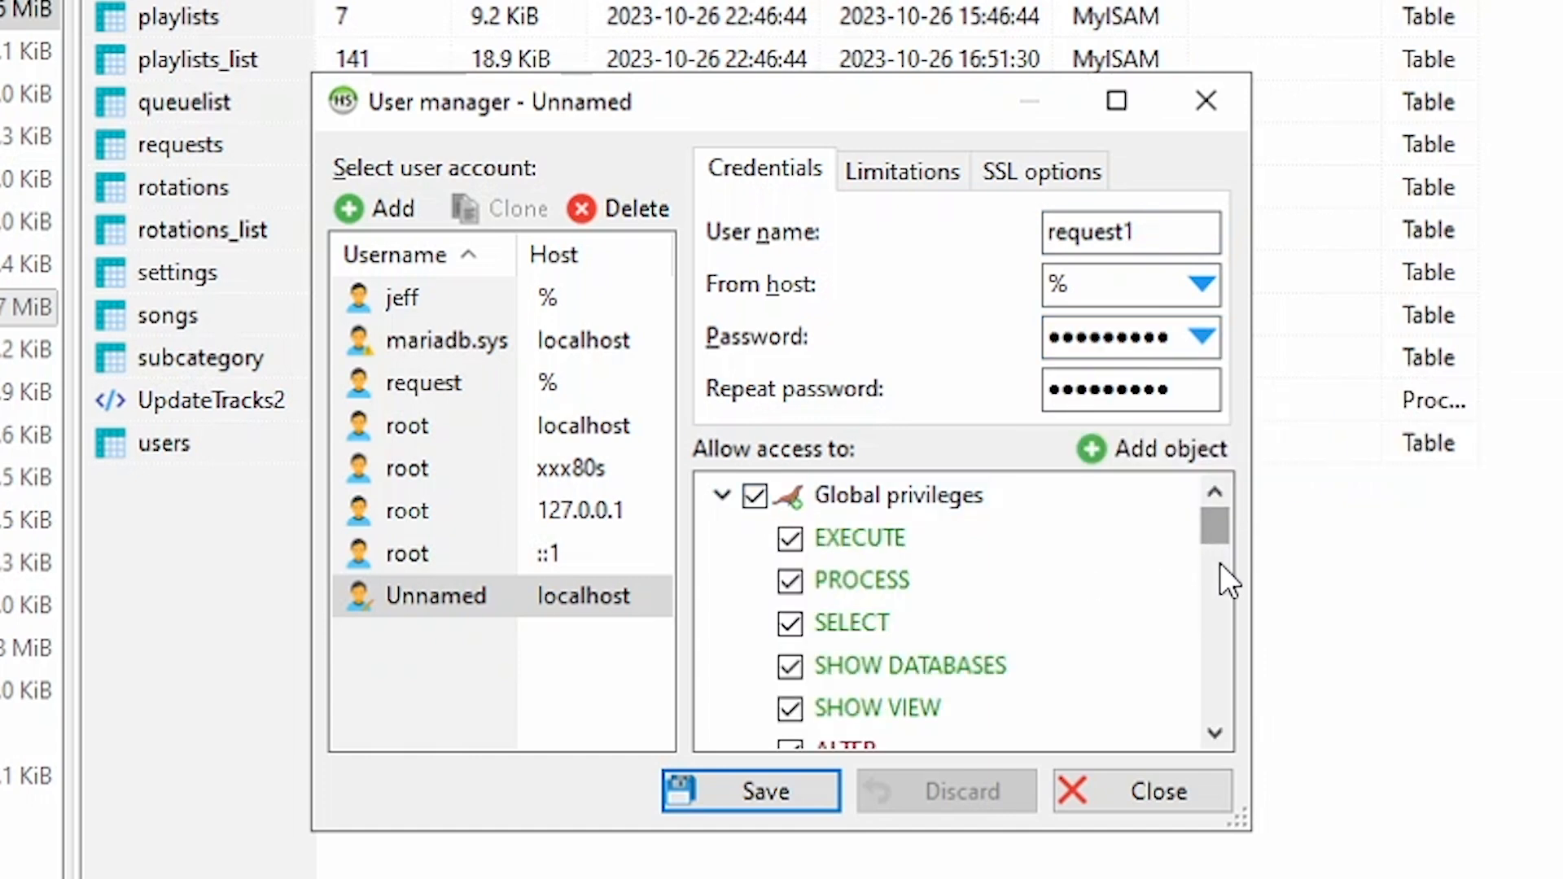
scroll(down, 3)
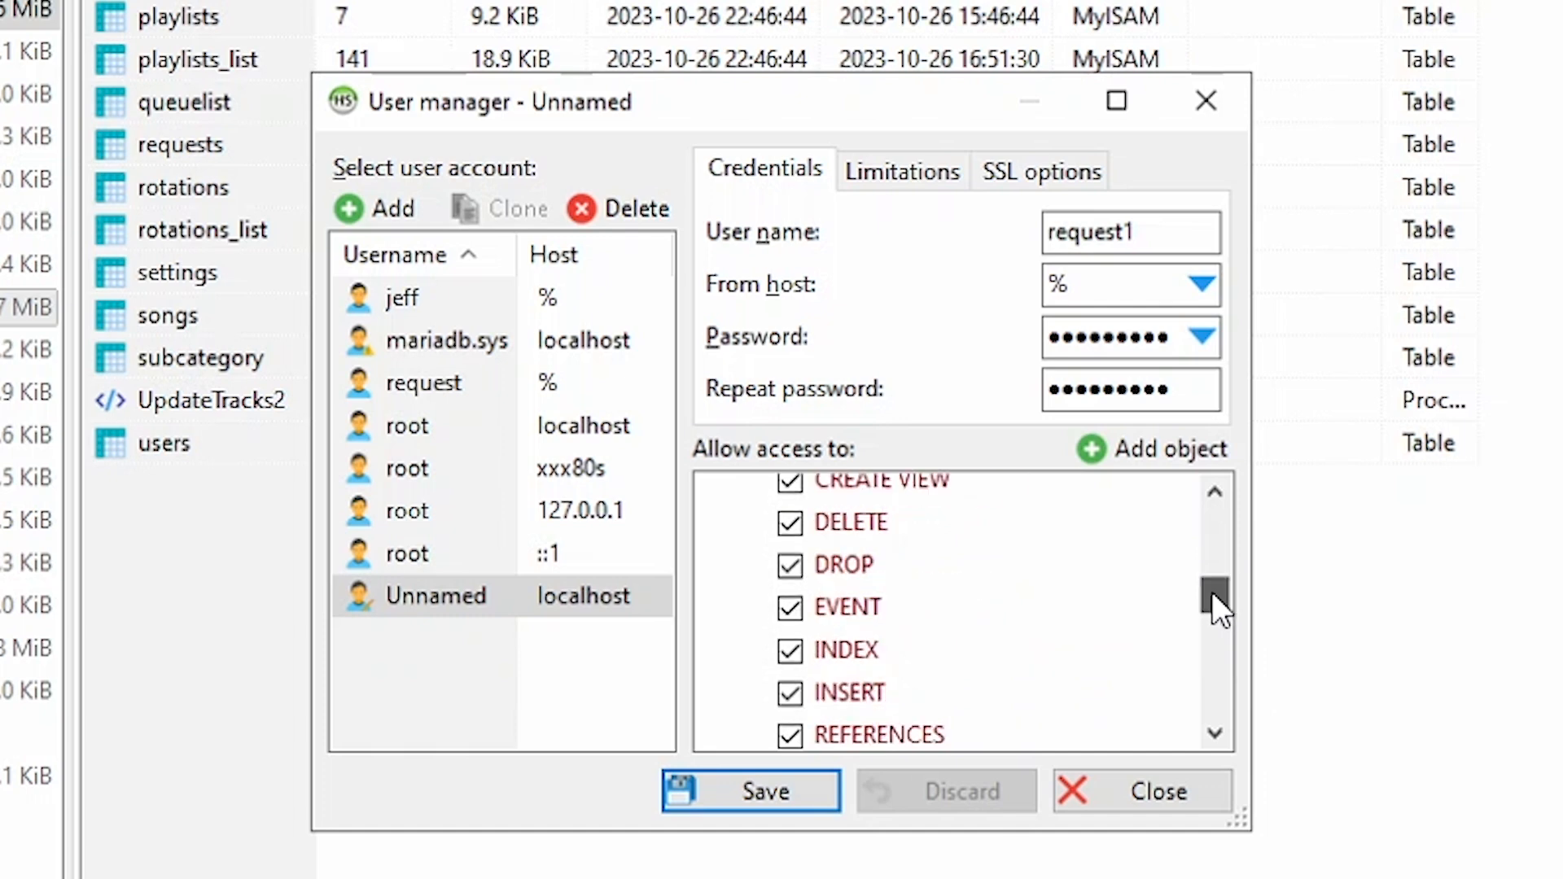
scroll(down, 3)
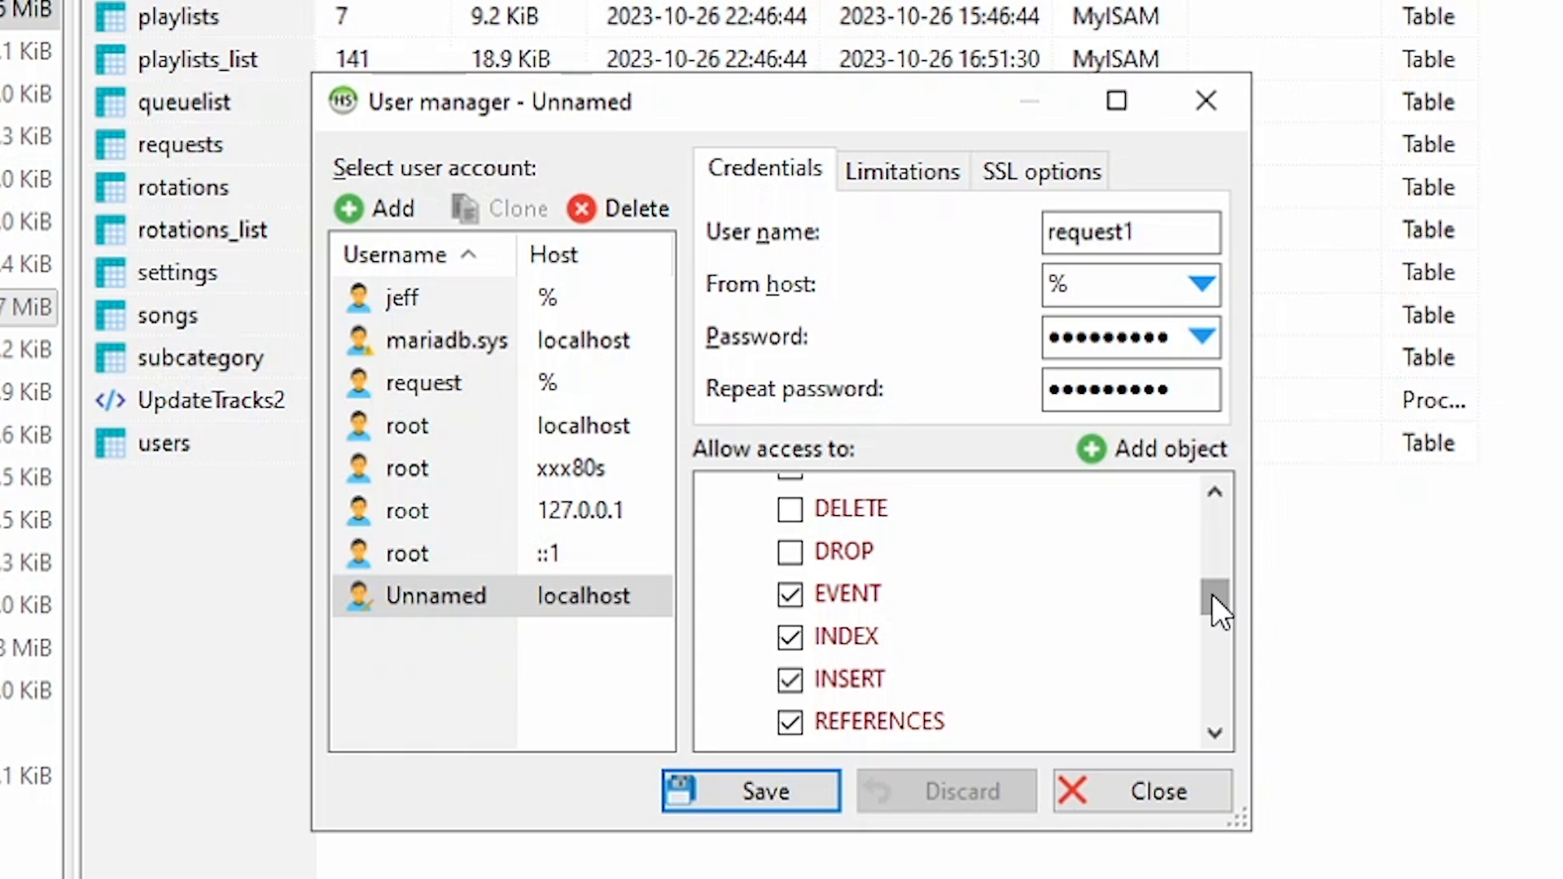
click(750, 791)
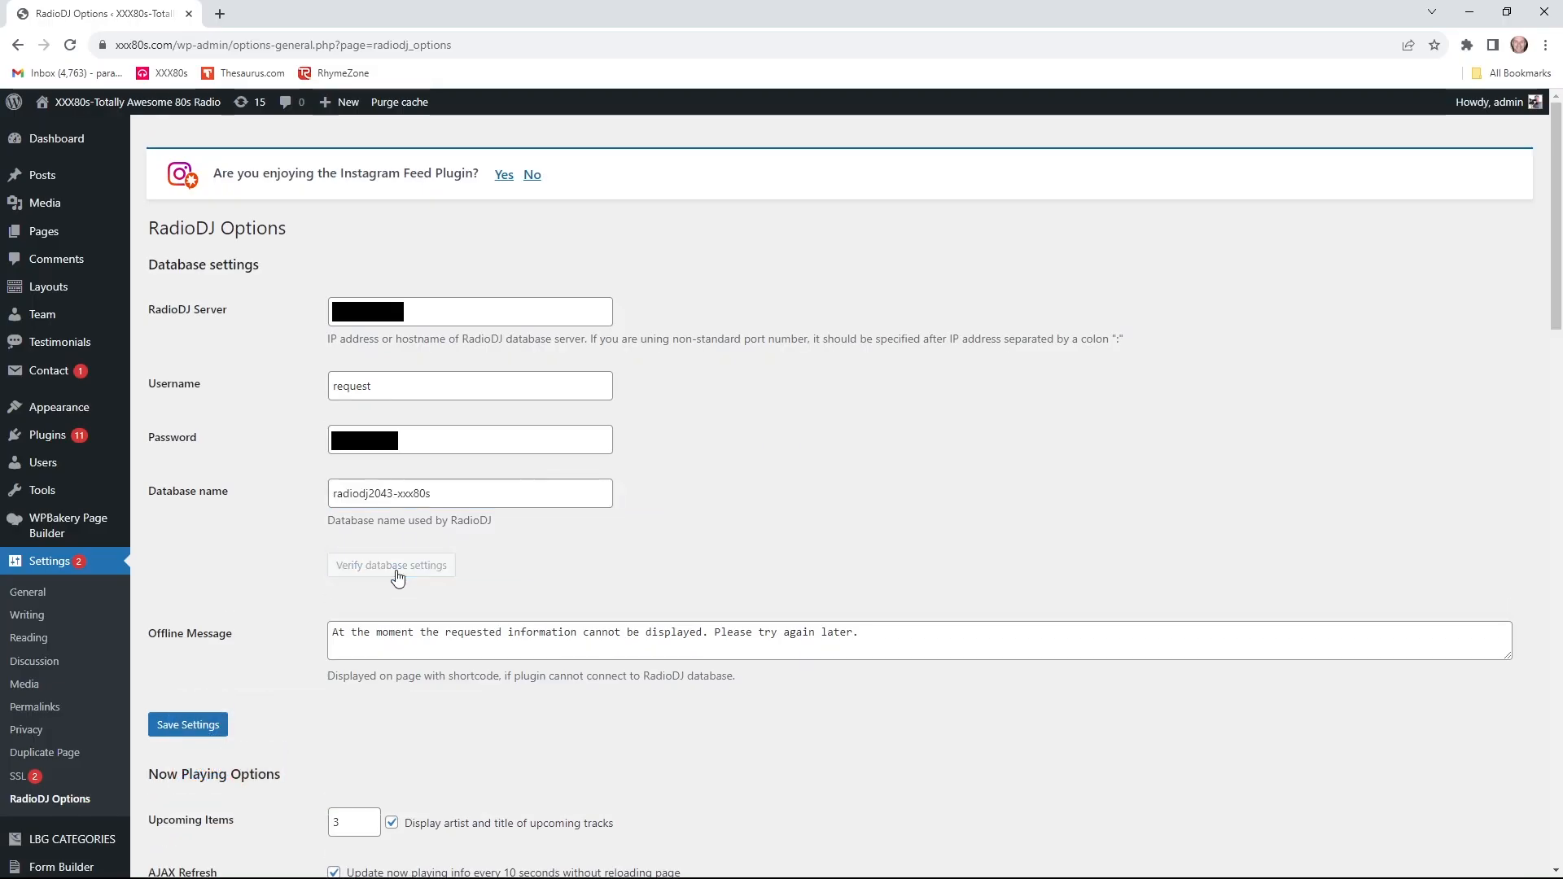
click(390, 564)
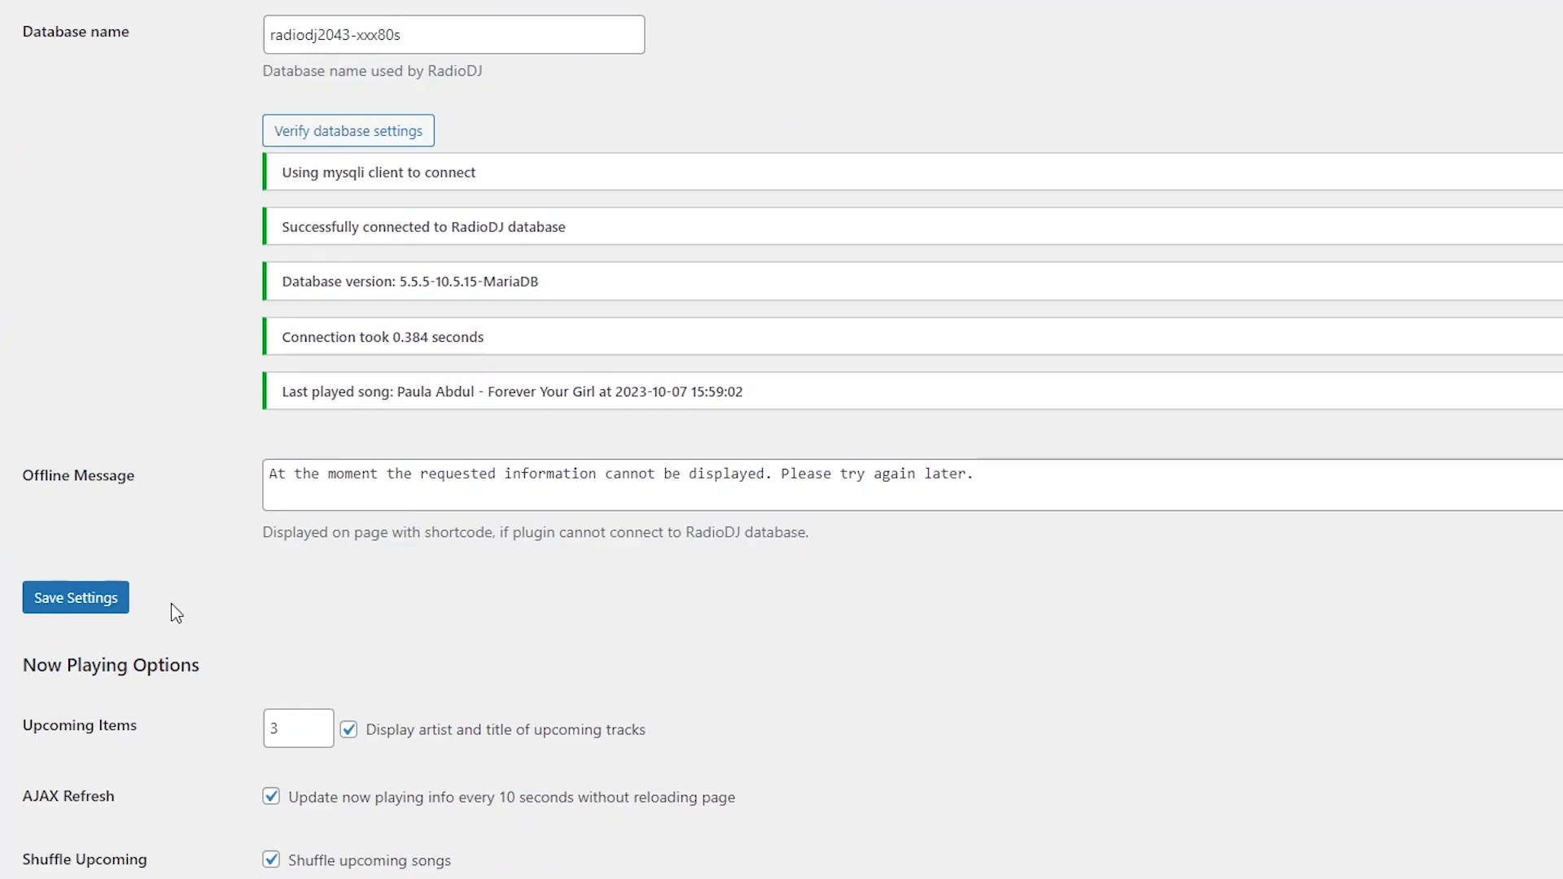